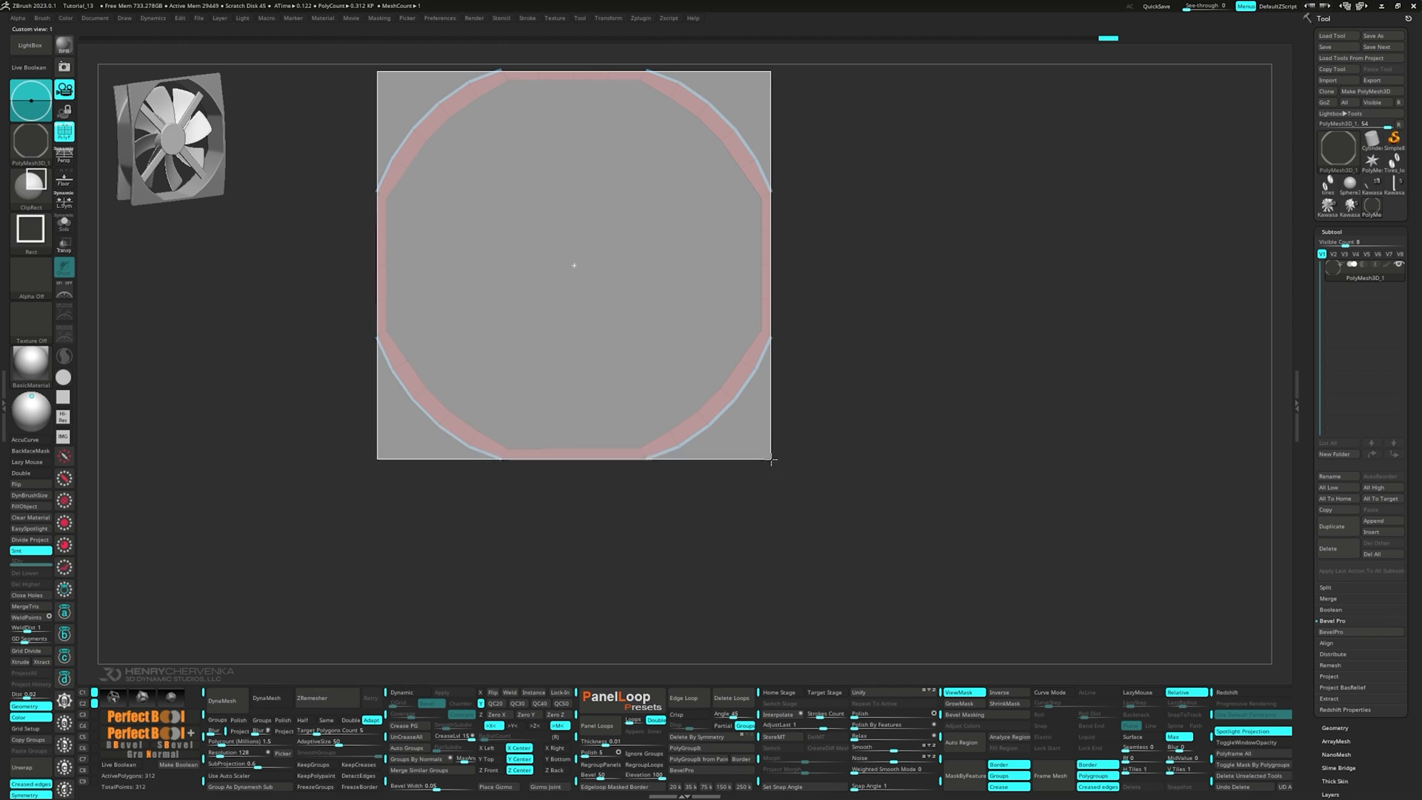
Orbit the six-pointed star mesh in the ZBrush 2024.0.0.14 session.
drag(573, 265, 358, 276)
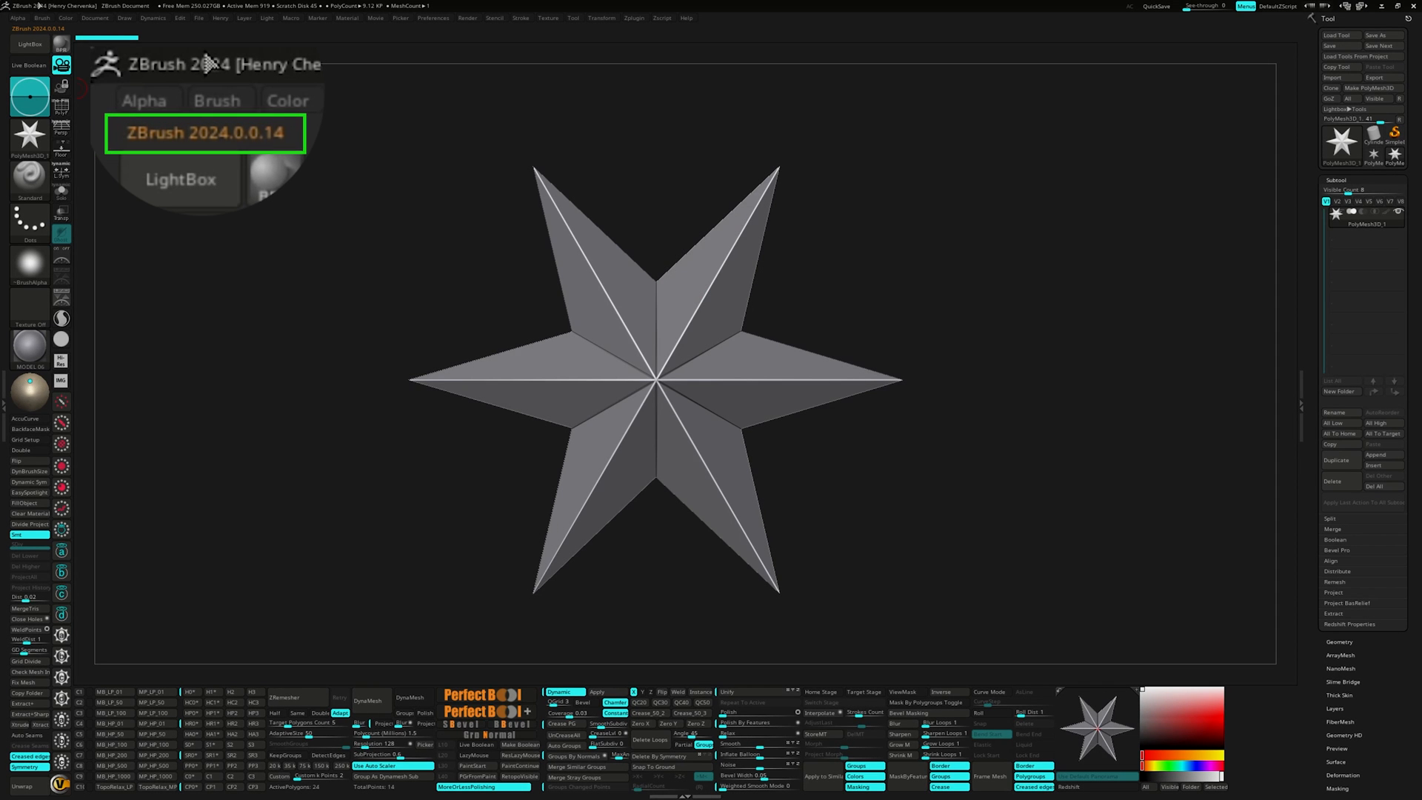
Turn on the silhouette thumbnail view from the Preferences categories.
click(432, 17)
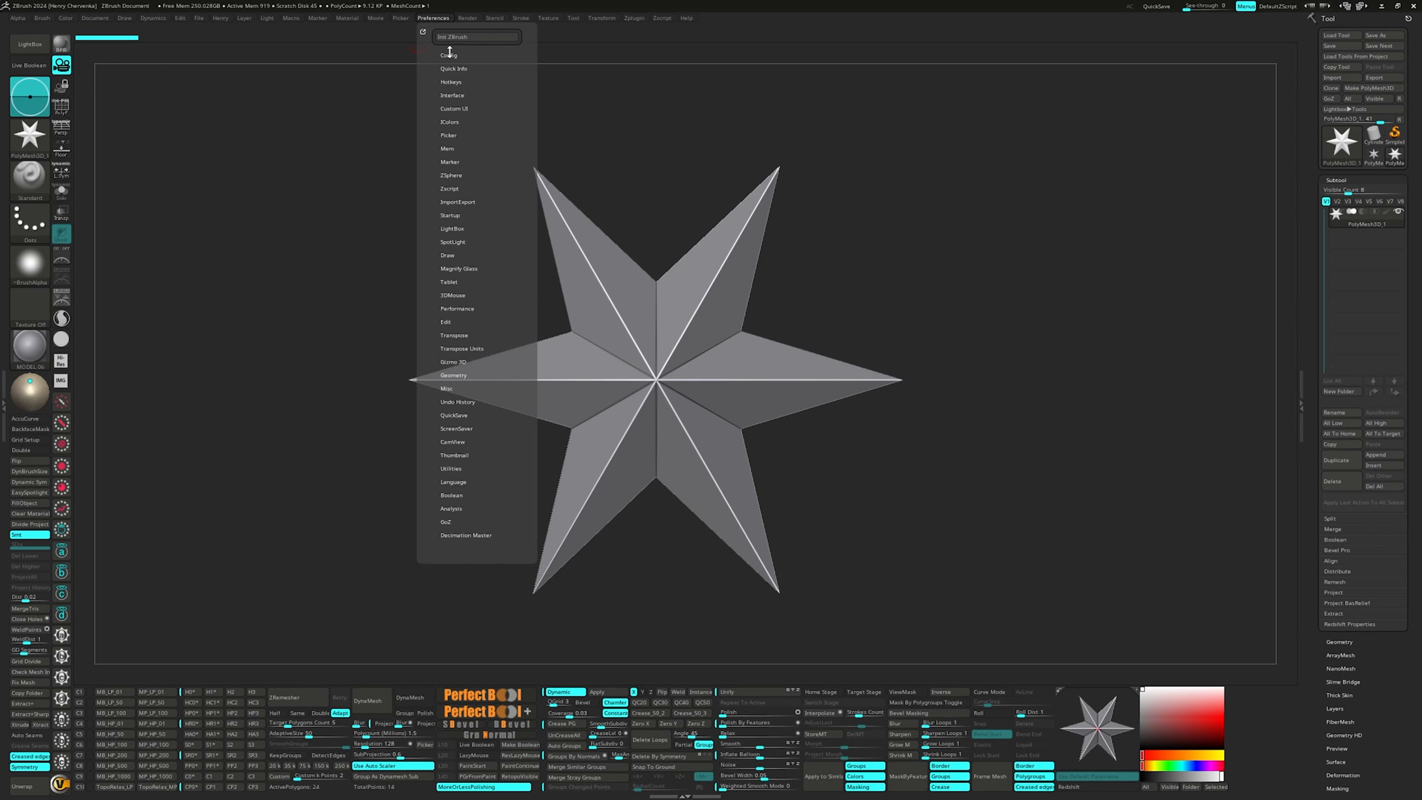
click(449, 54)
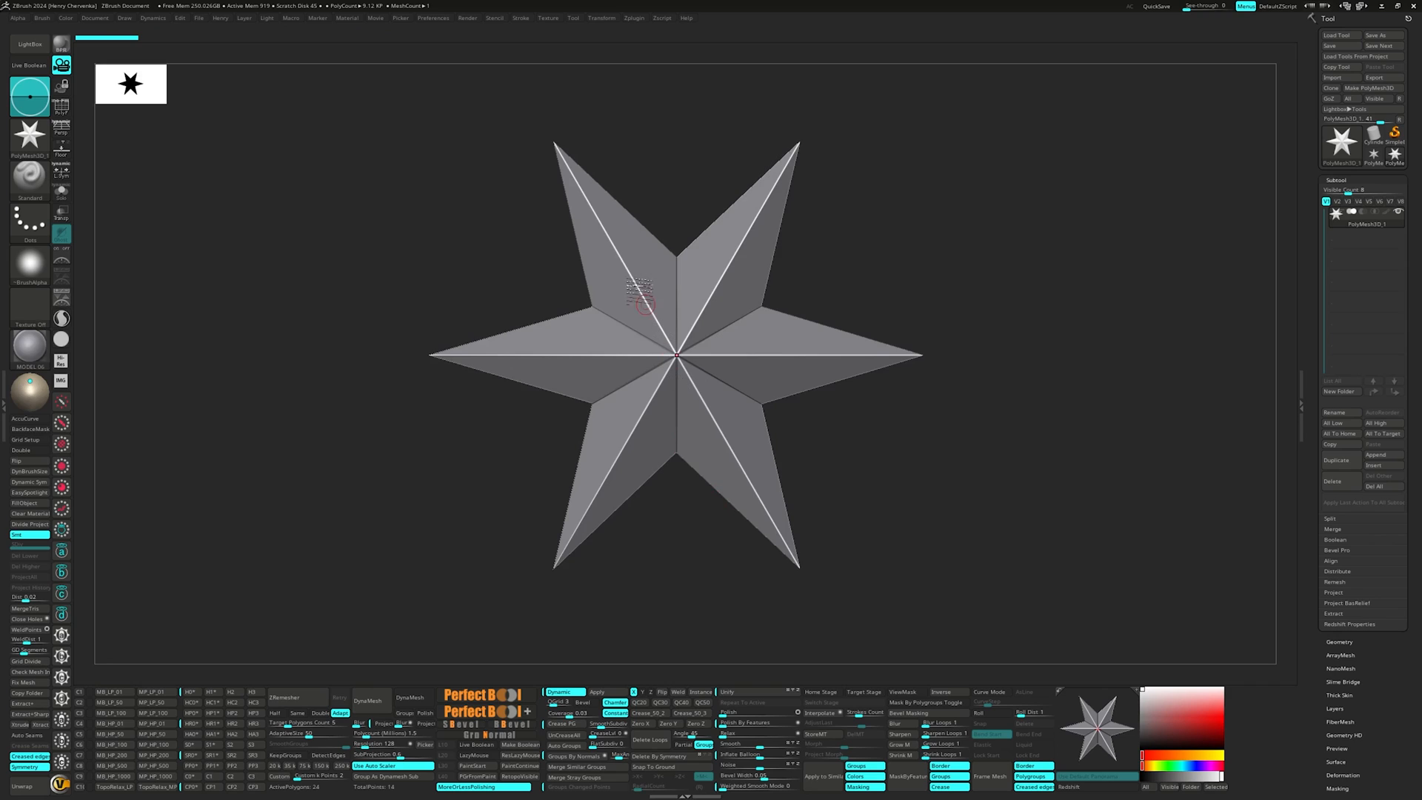
Enable CamView, orbit the star to check the orientation figure, then disable CamView.
click(433, 17)
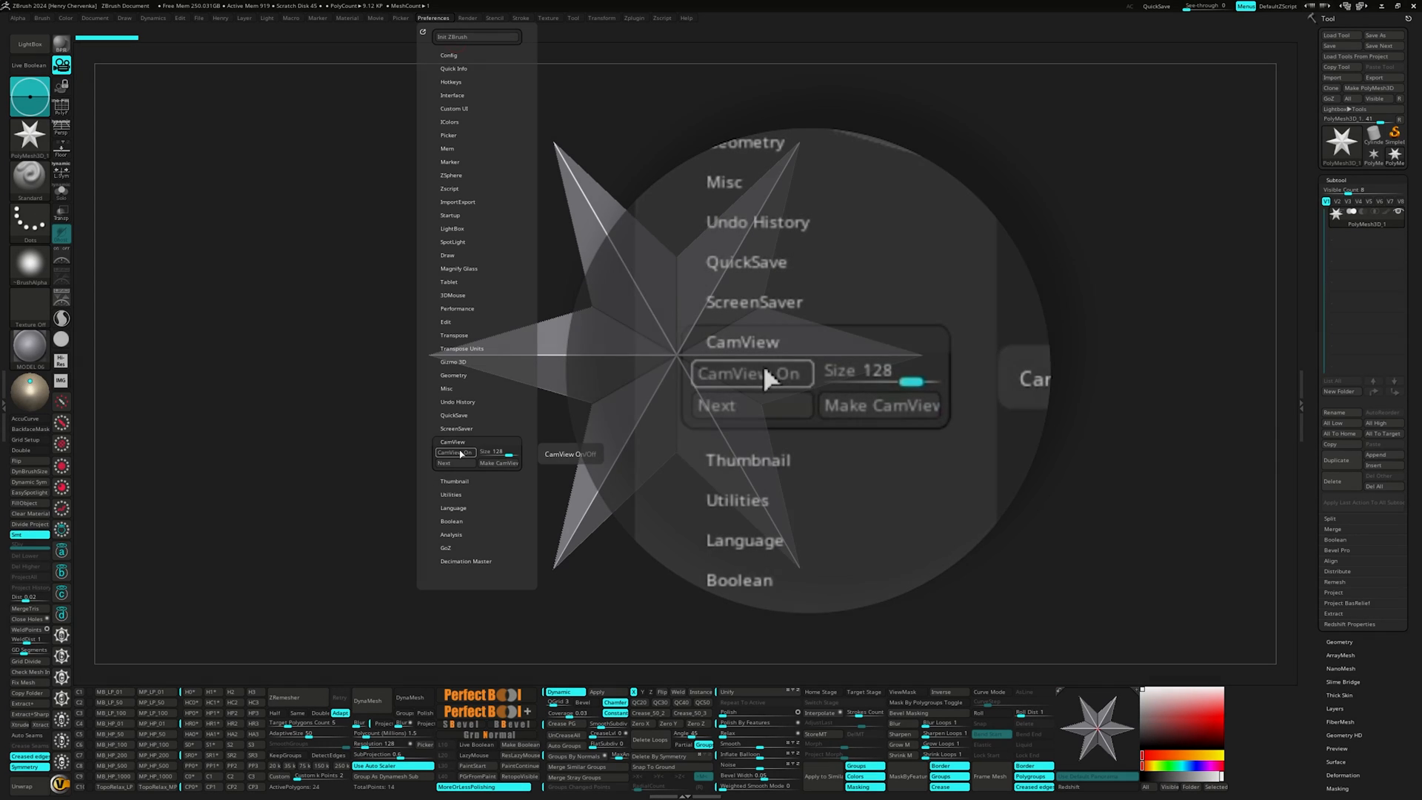
click(748, 373)
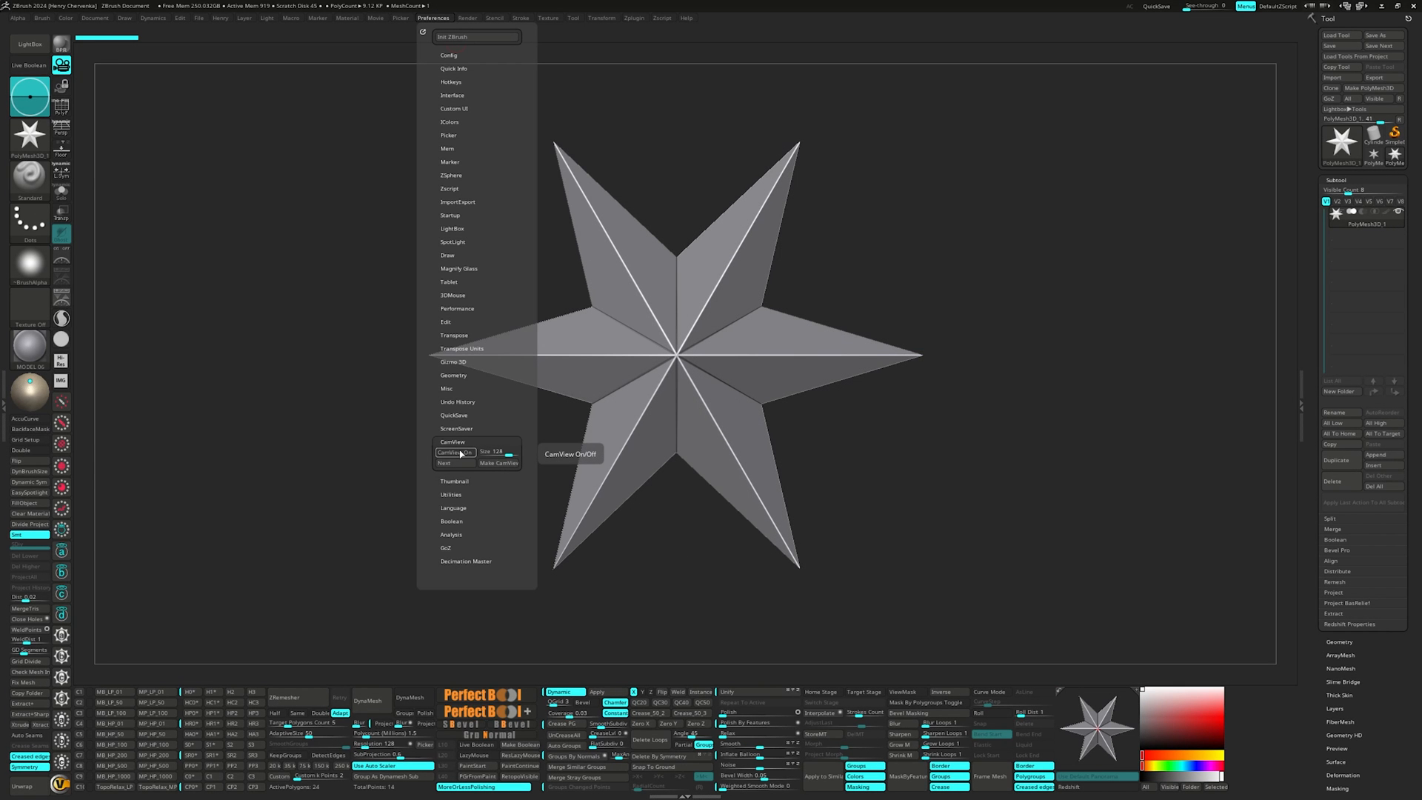
click(456, 452)
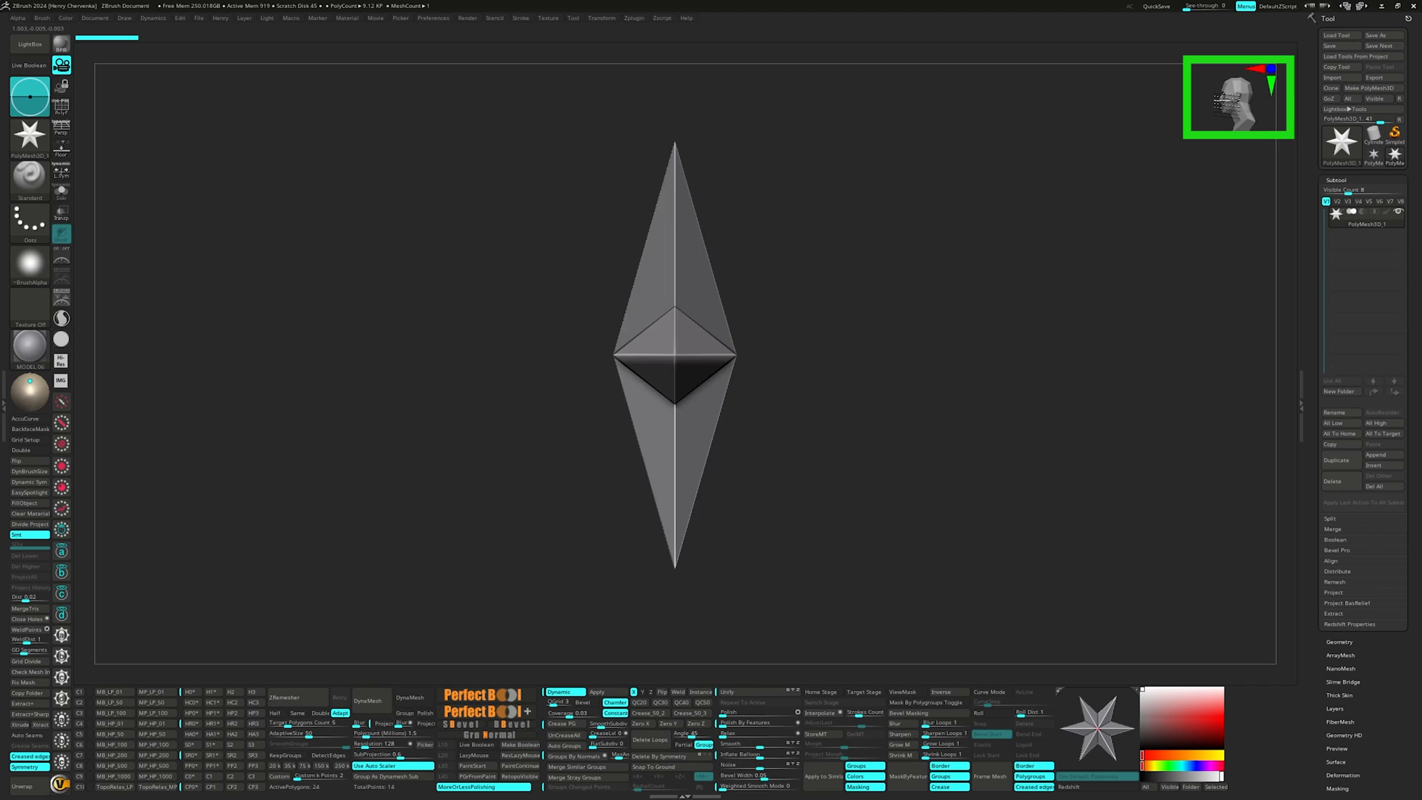
drag(675, 363, 839, 173)
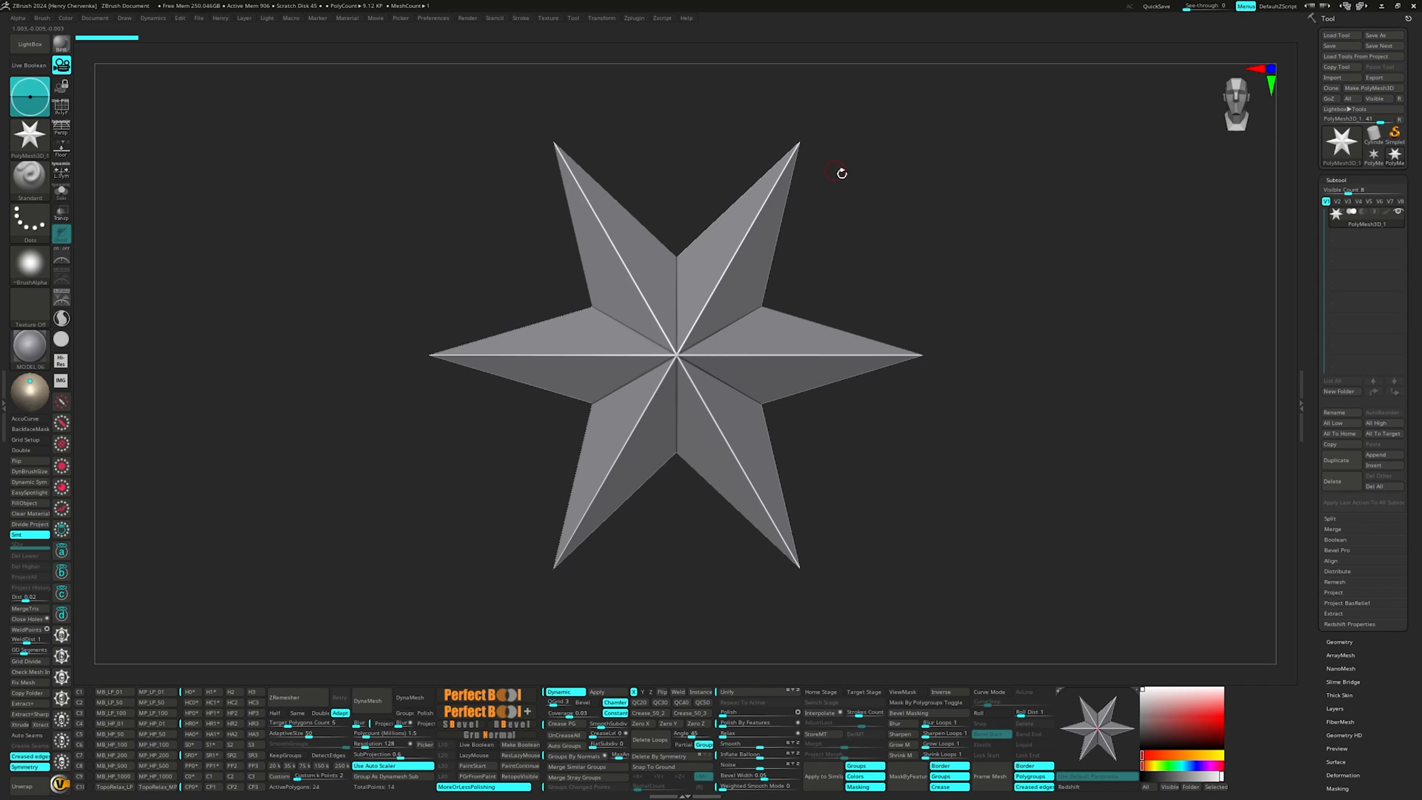
mouse_move(812, 171)
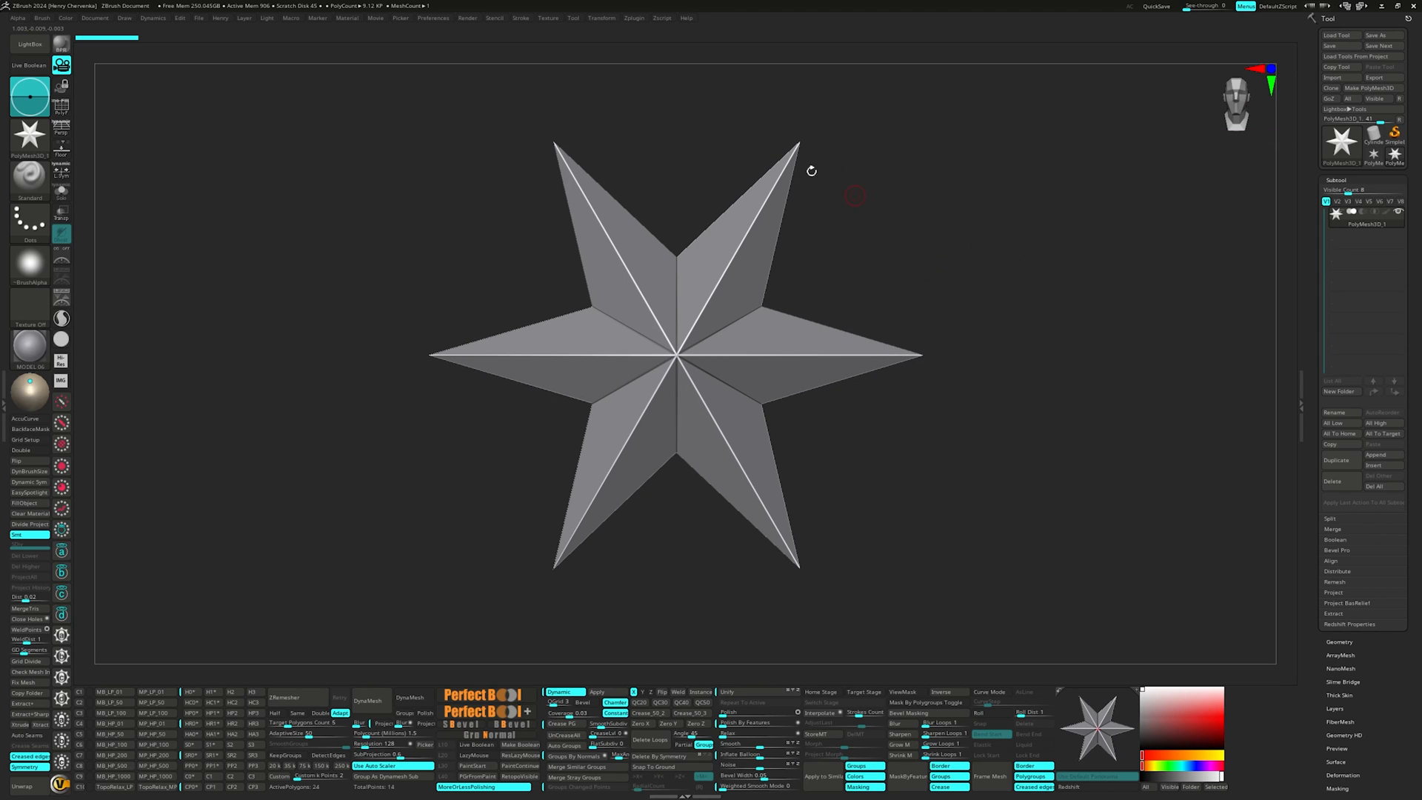
click(432, 17)
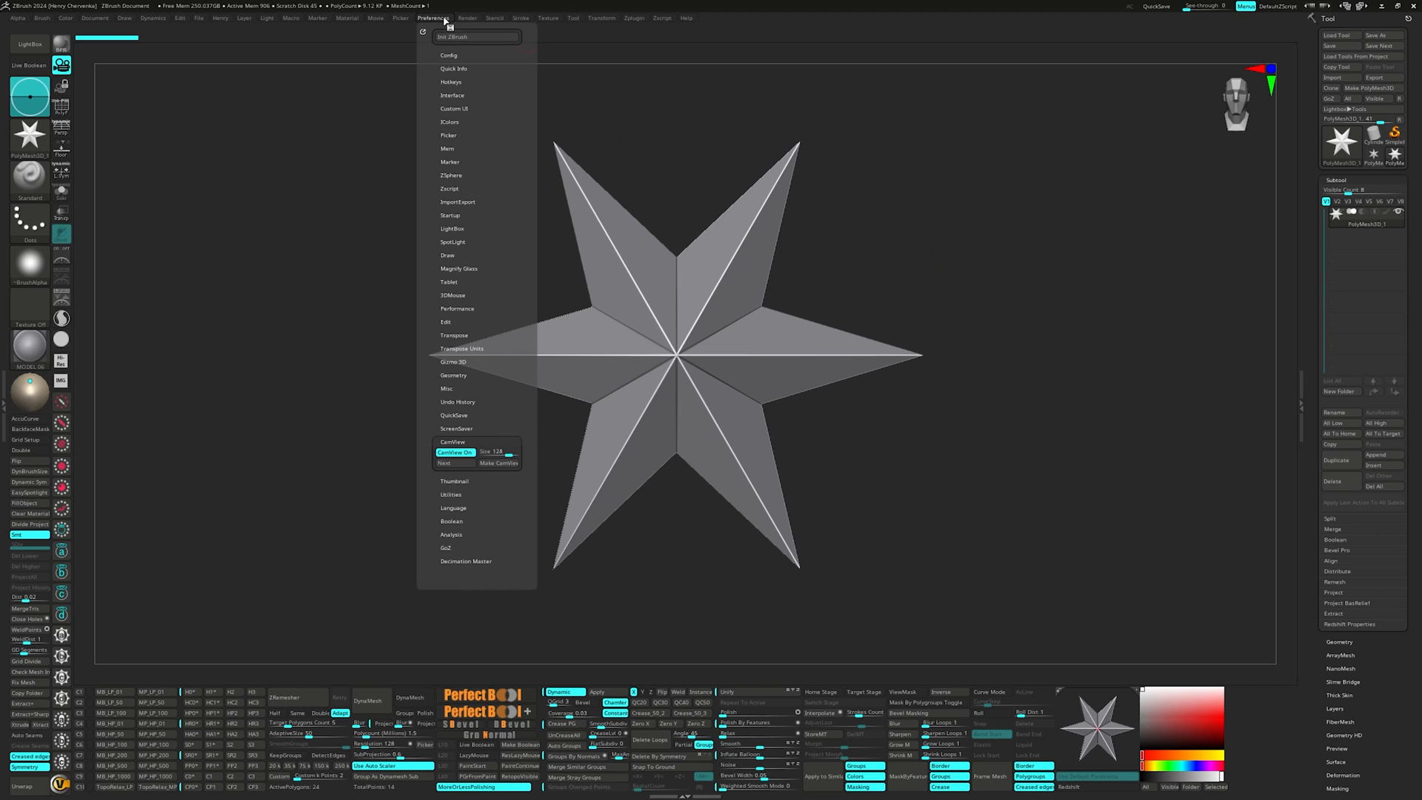
click(454, 452)
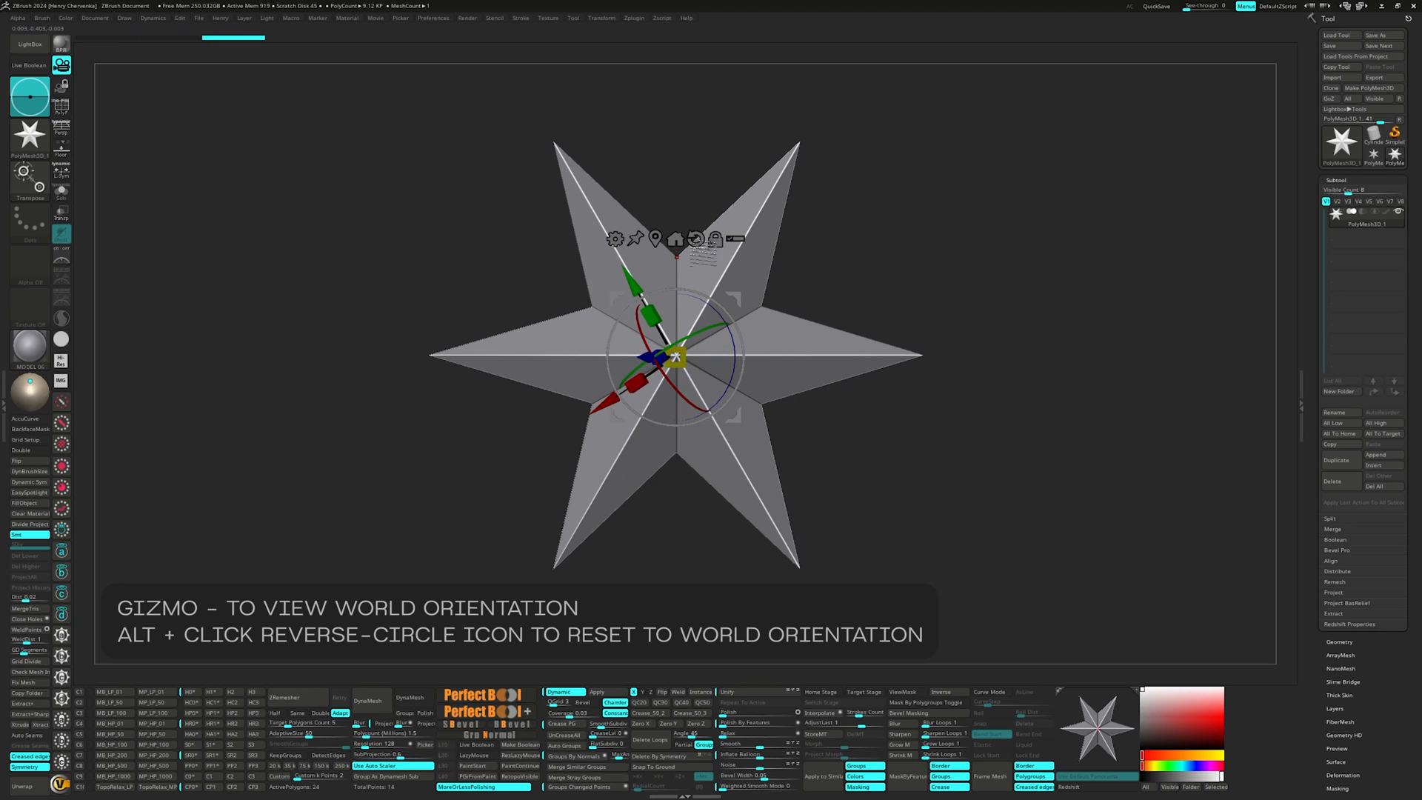
Exit Gizmo mode so the star shows without its transform gizmo.
click(695, 239)
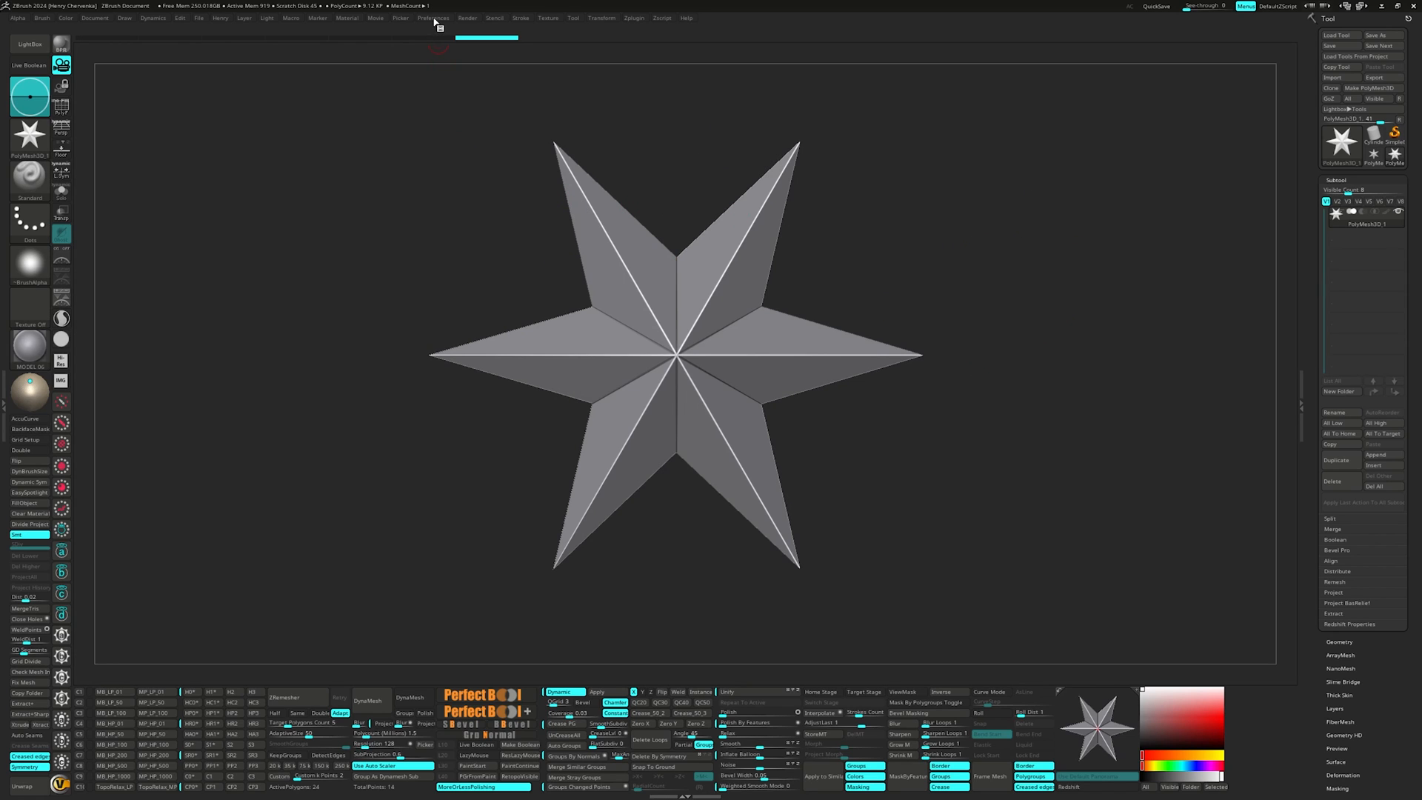
click(433, 17)
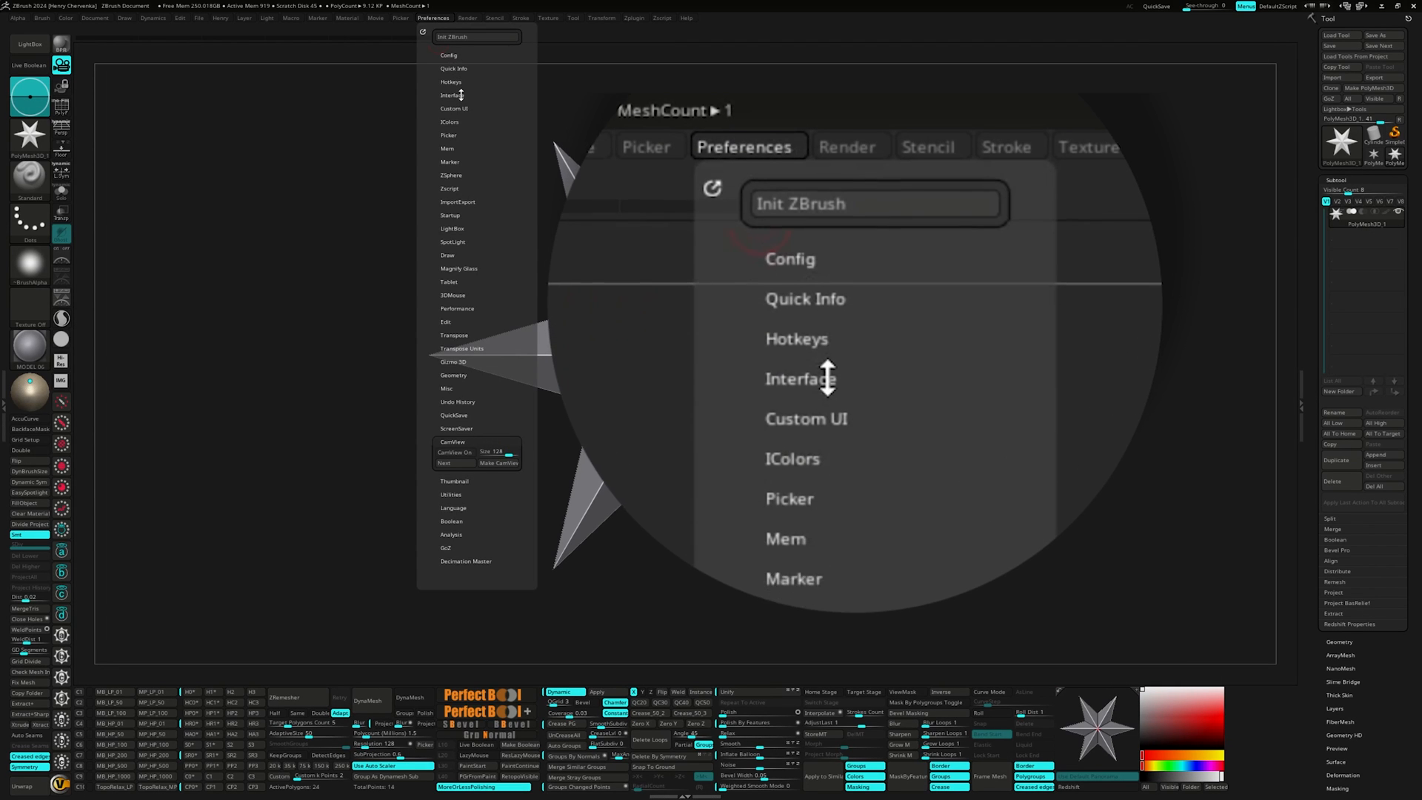
click(453, 95)
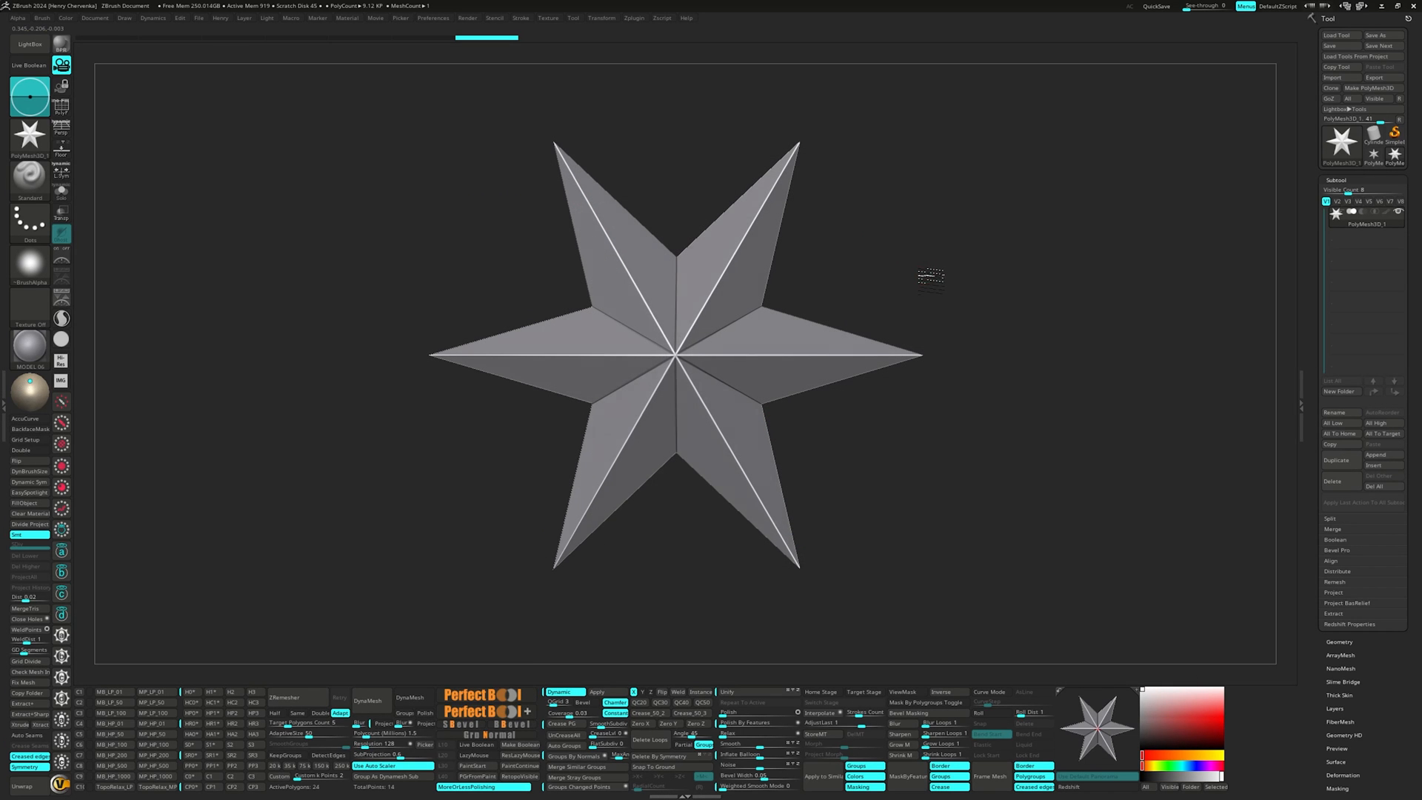
drag(930, 276, 823, 277)
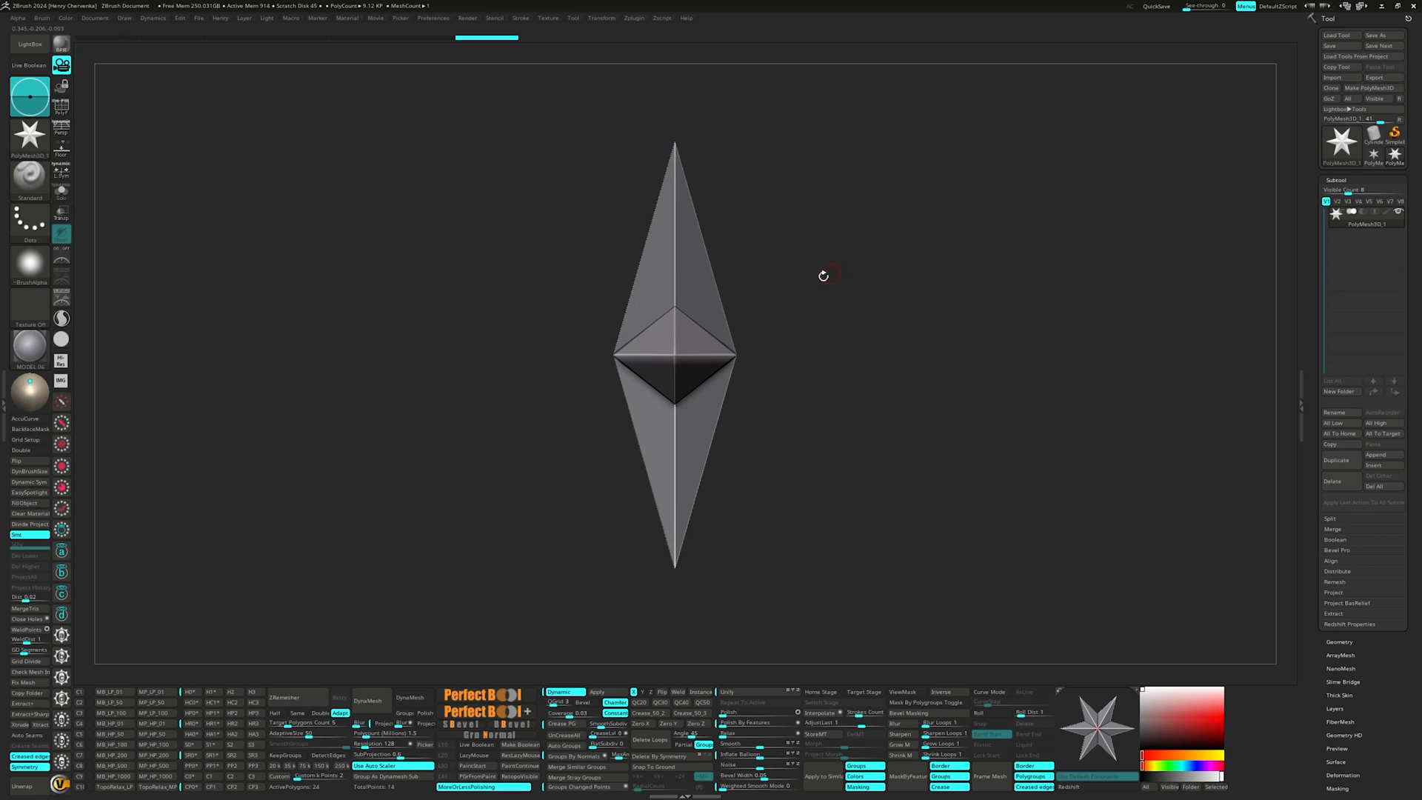
drag(823, 275, 715, 150)
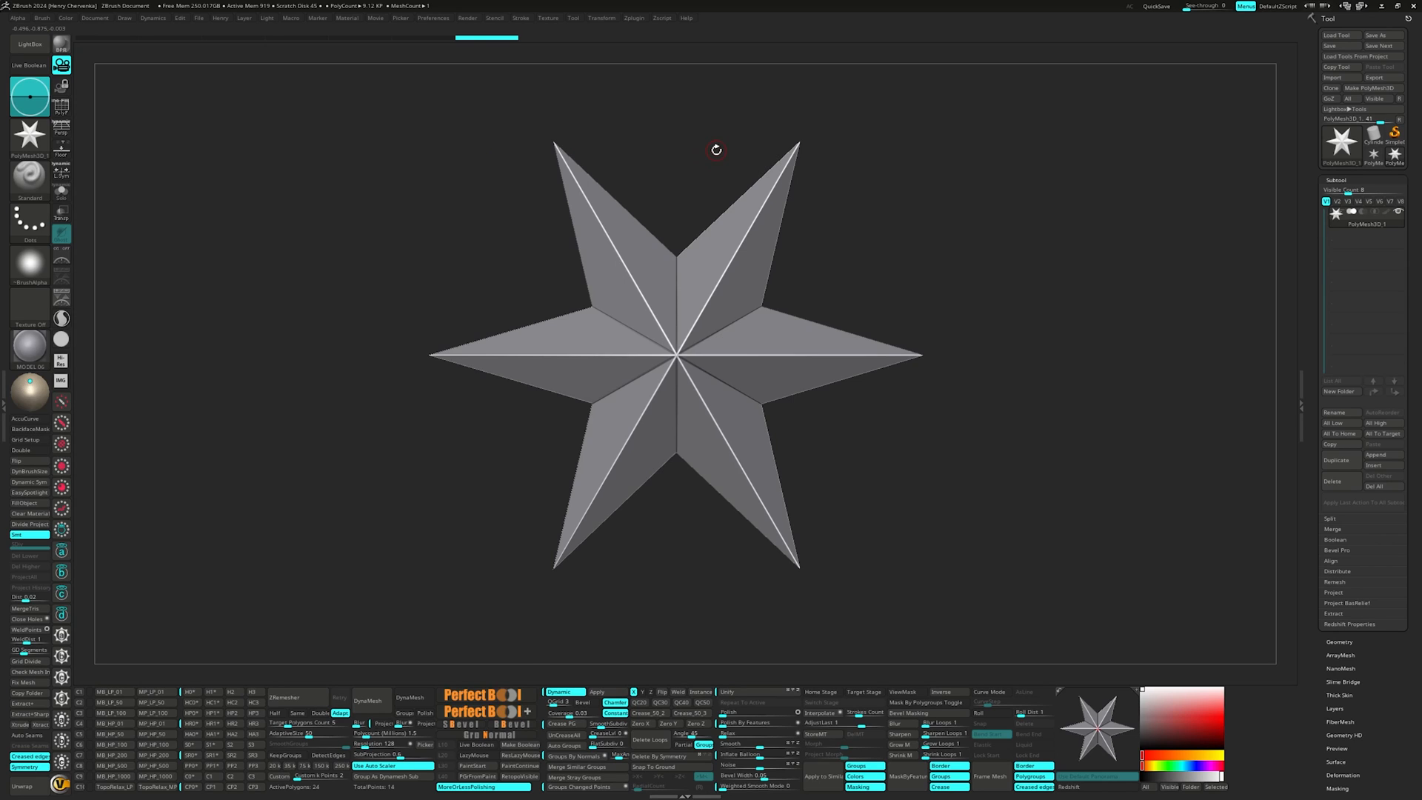
mouse_move(450, 82)
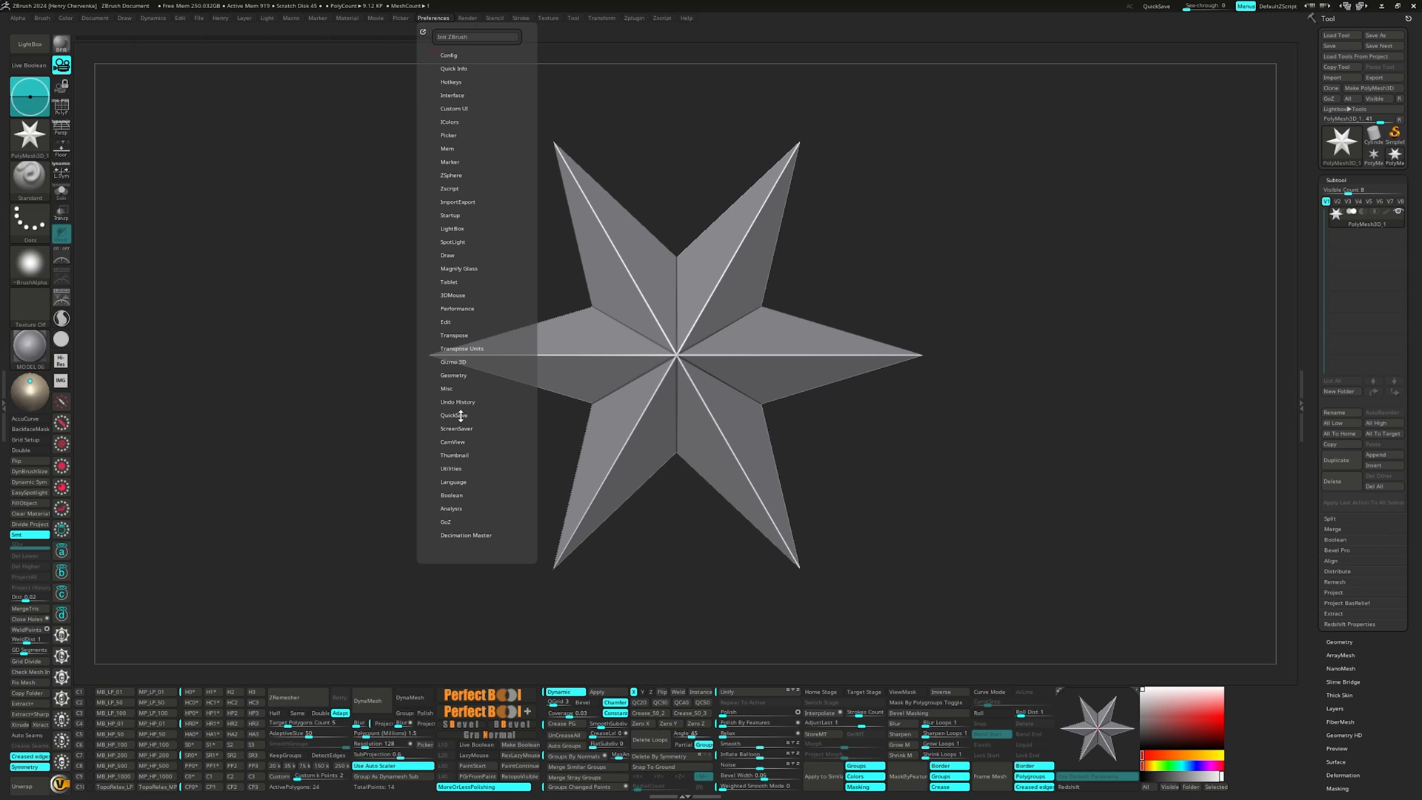
mouse_move(454, 415)
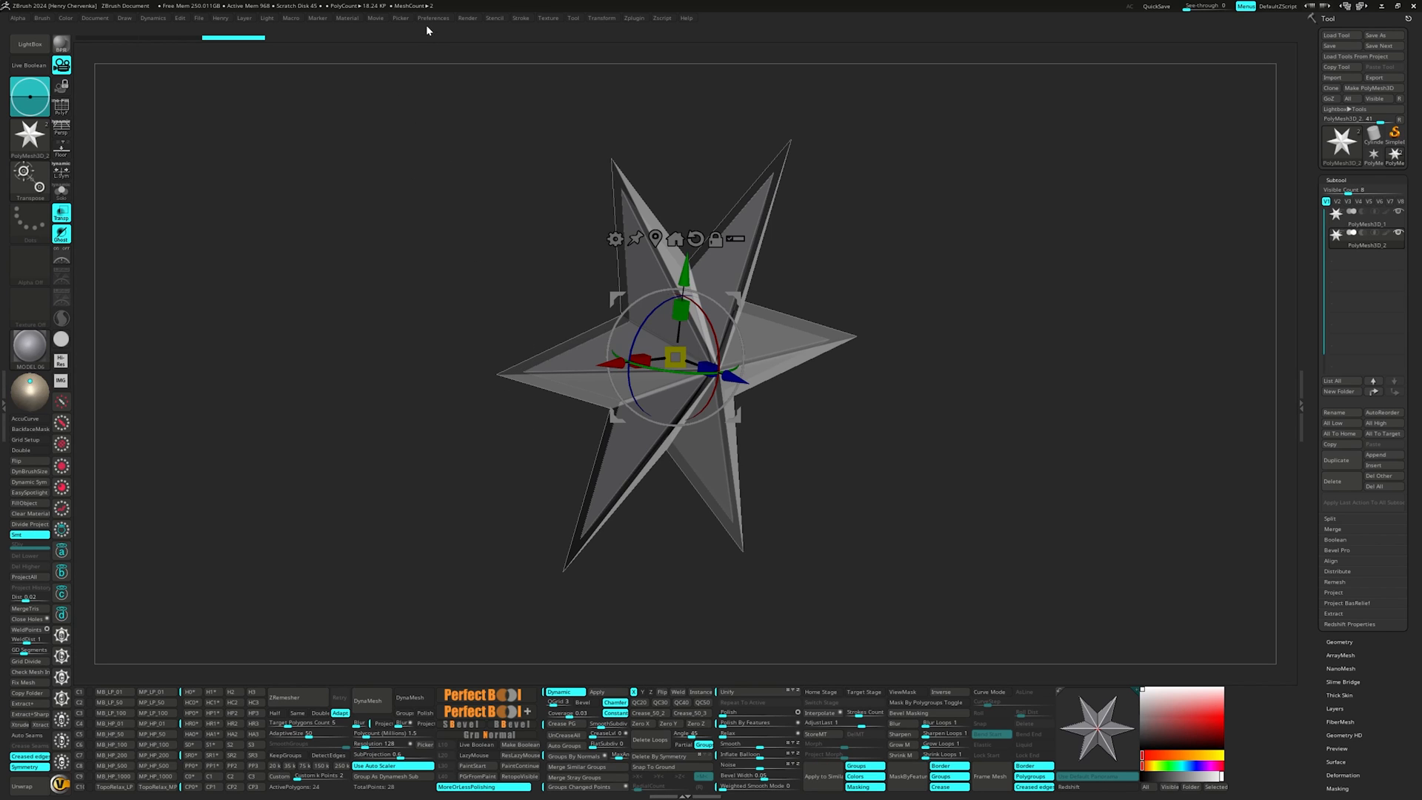
Reopen the preference categories with both stars lined up facing front.
click(432, 17)
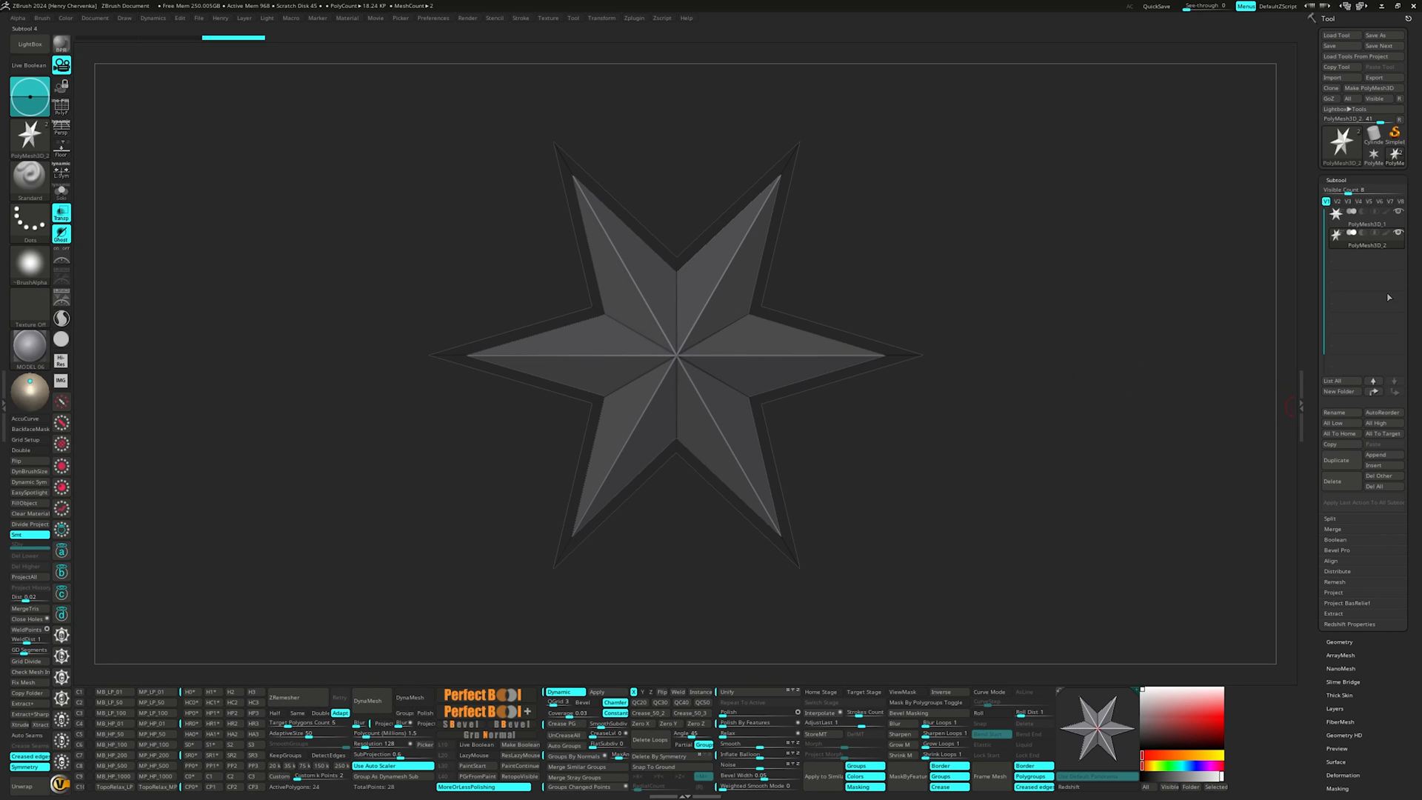
click(432, 18)
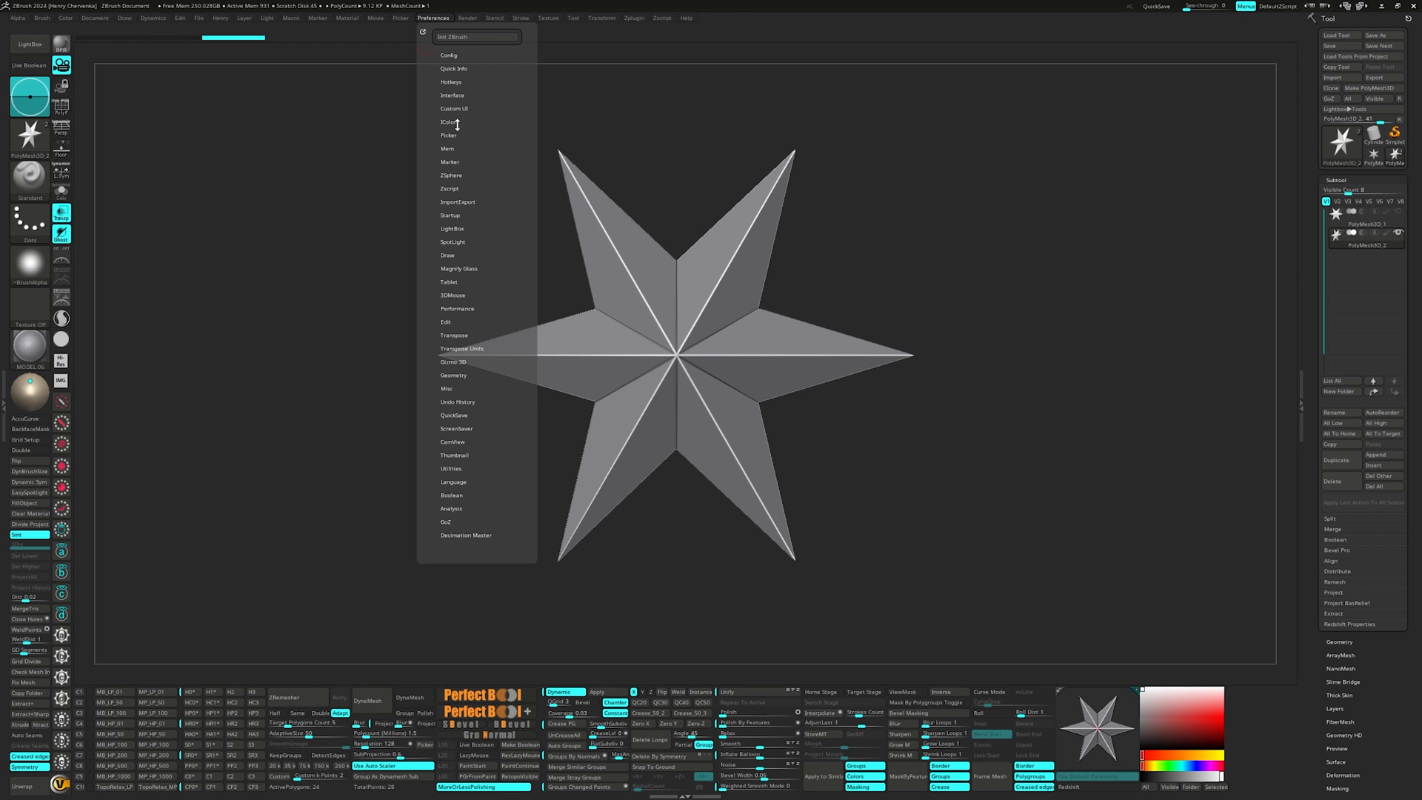
click(452, 96)
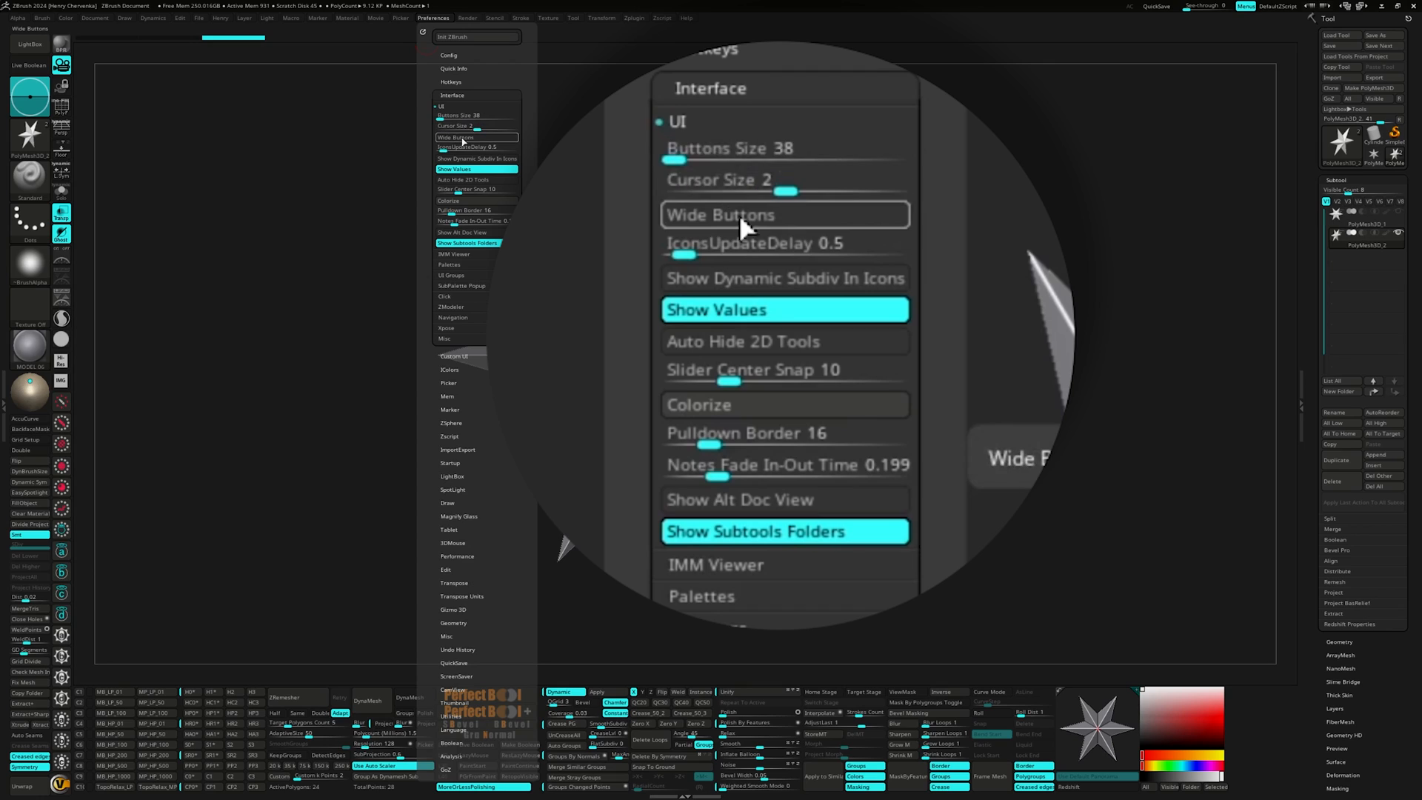
mouse_move(744, 238)
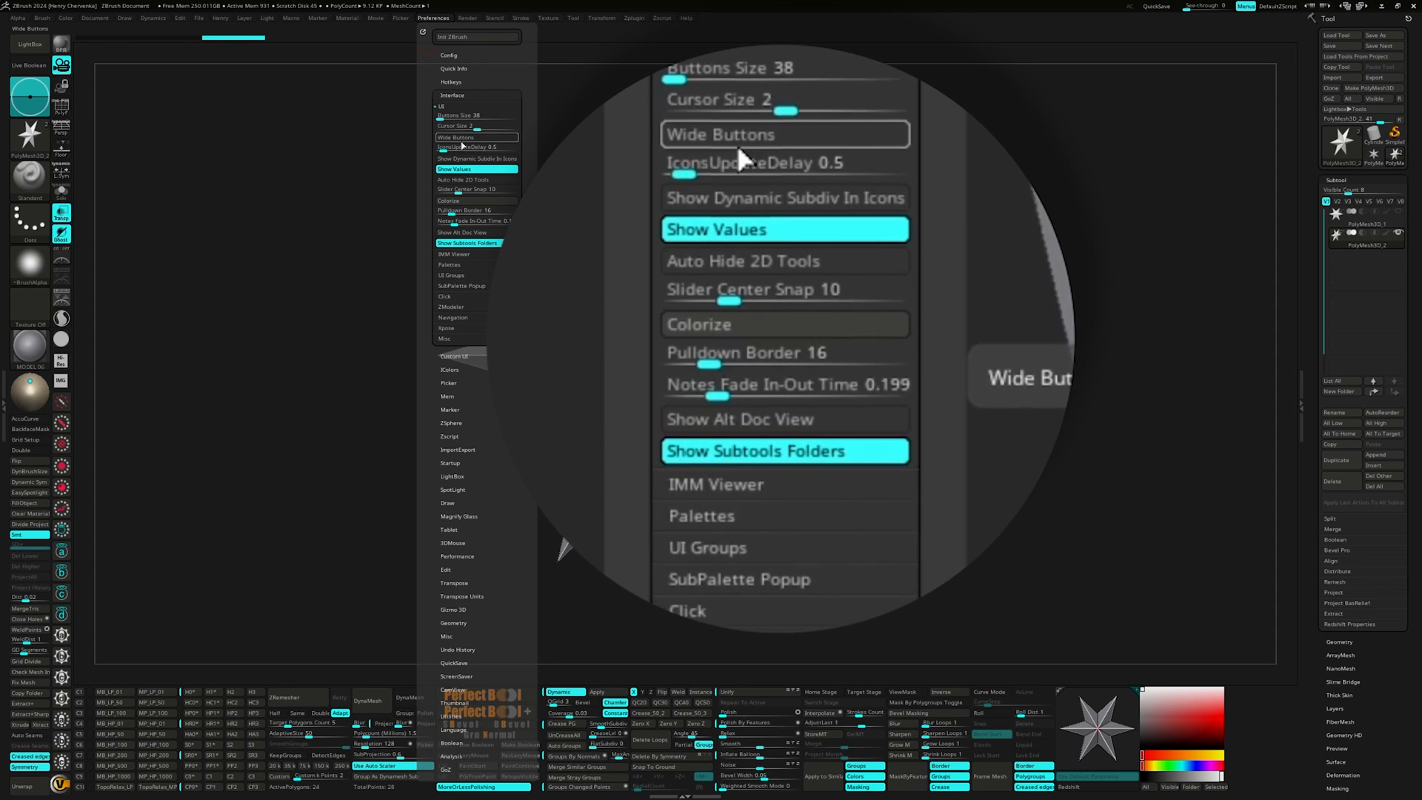
scroll(down, 3)
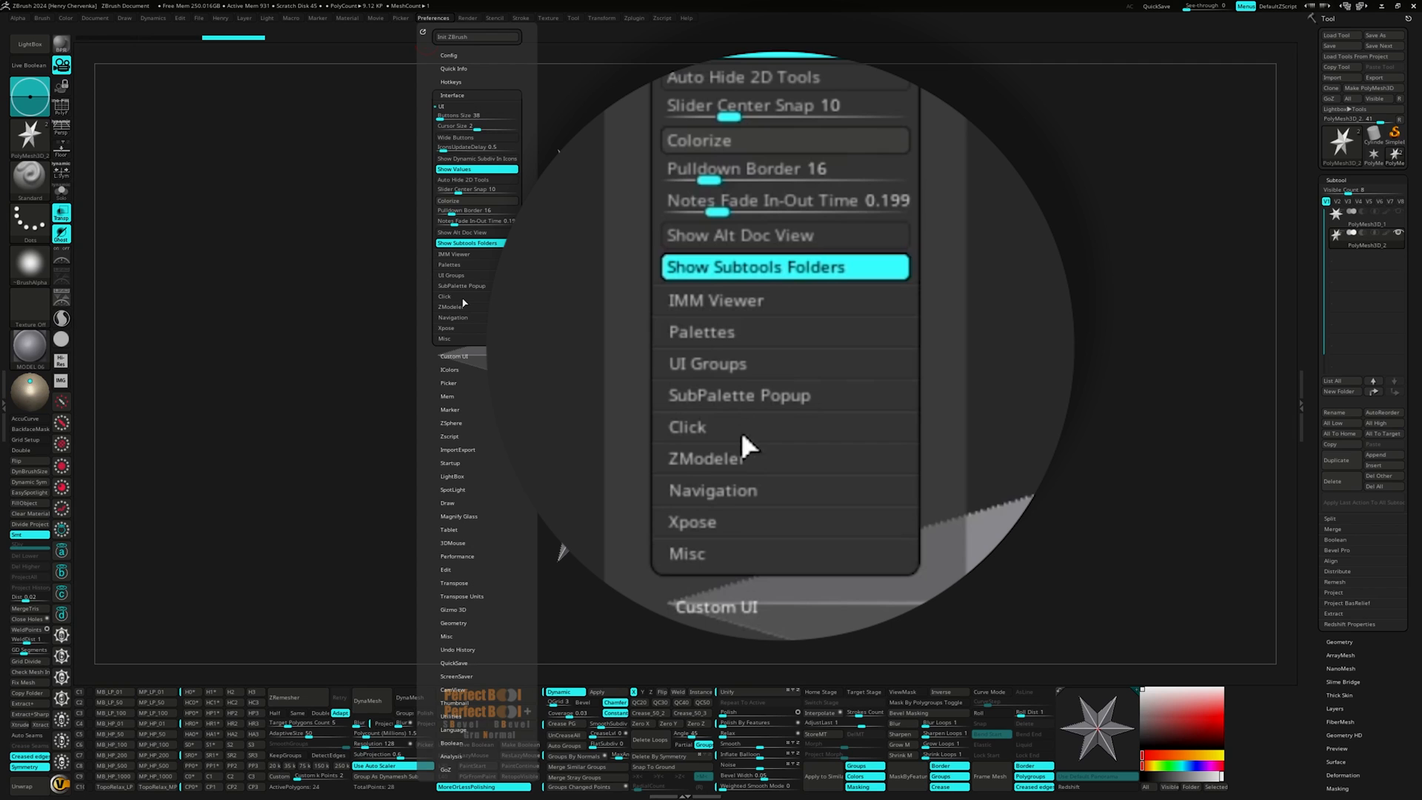
click(446, 296)
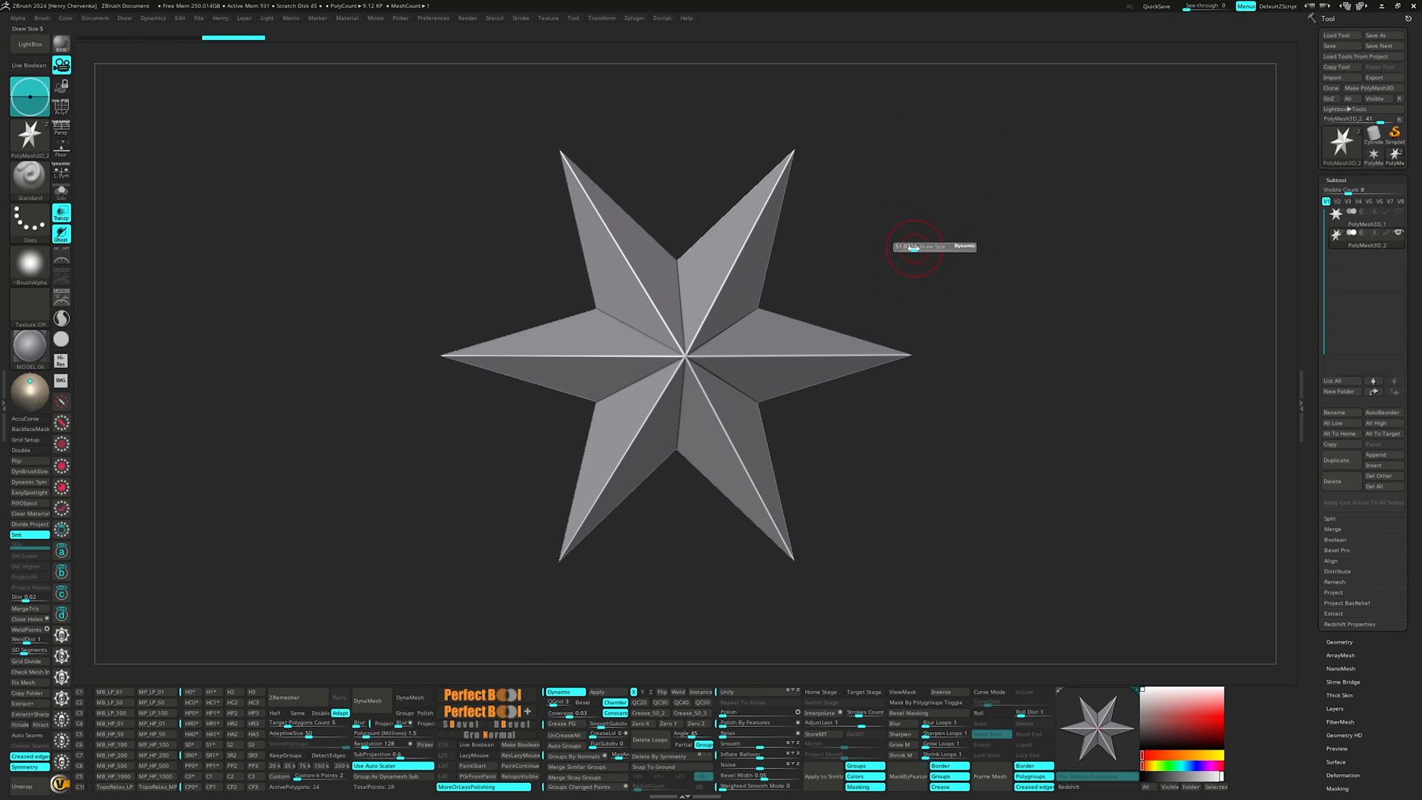
drag(914, 246, 932, 251)
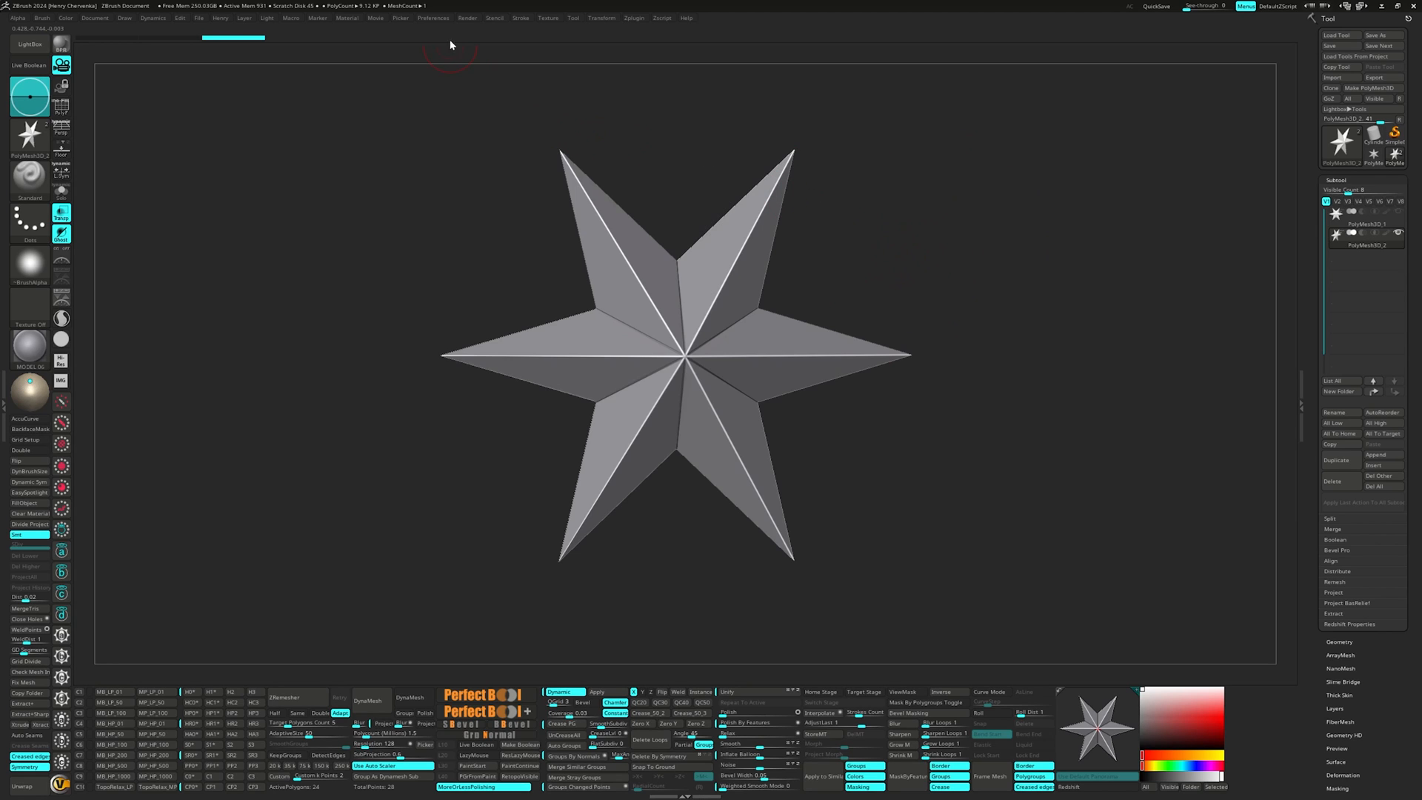
click(432, 17)
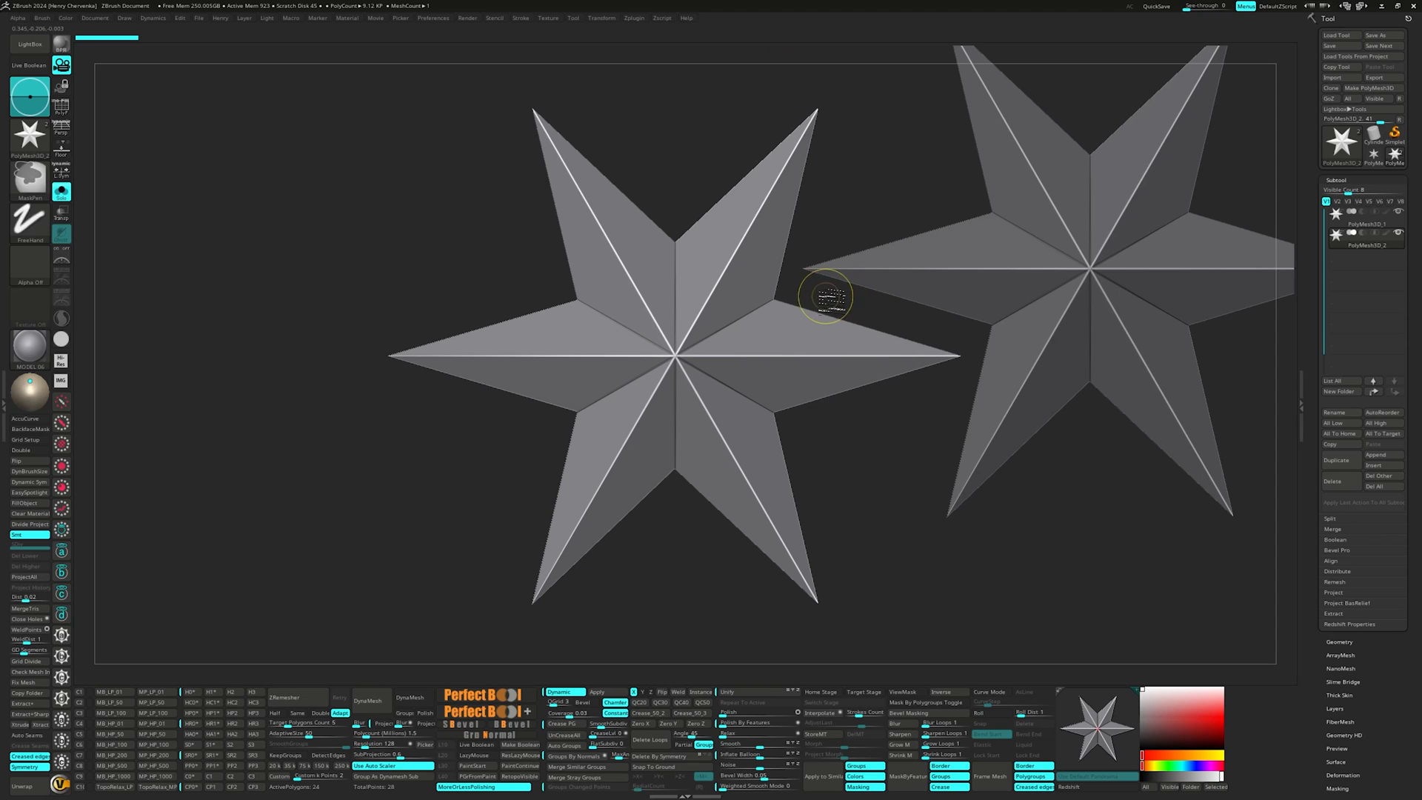
Use the Ctrl+S, 1 and Ctrl+Alt hotkeys, leaving only the original PolyMesh3D_1 star visible.
key(ctrl+s)
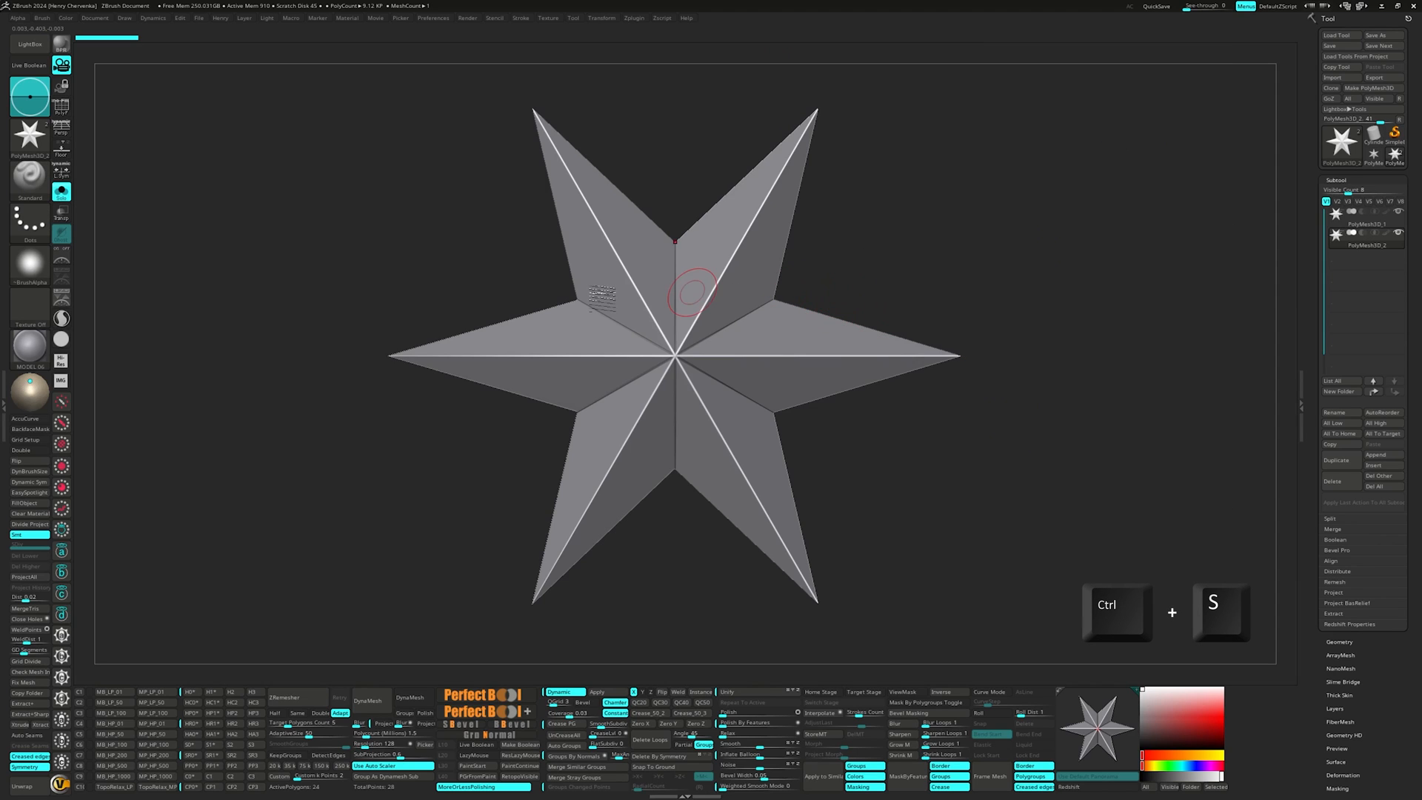
mouse_move(421, 293)
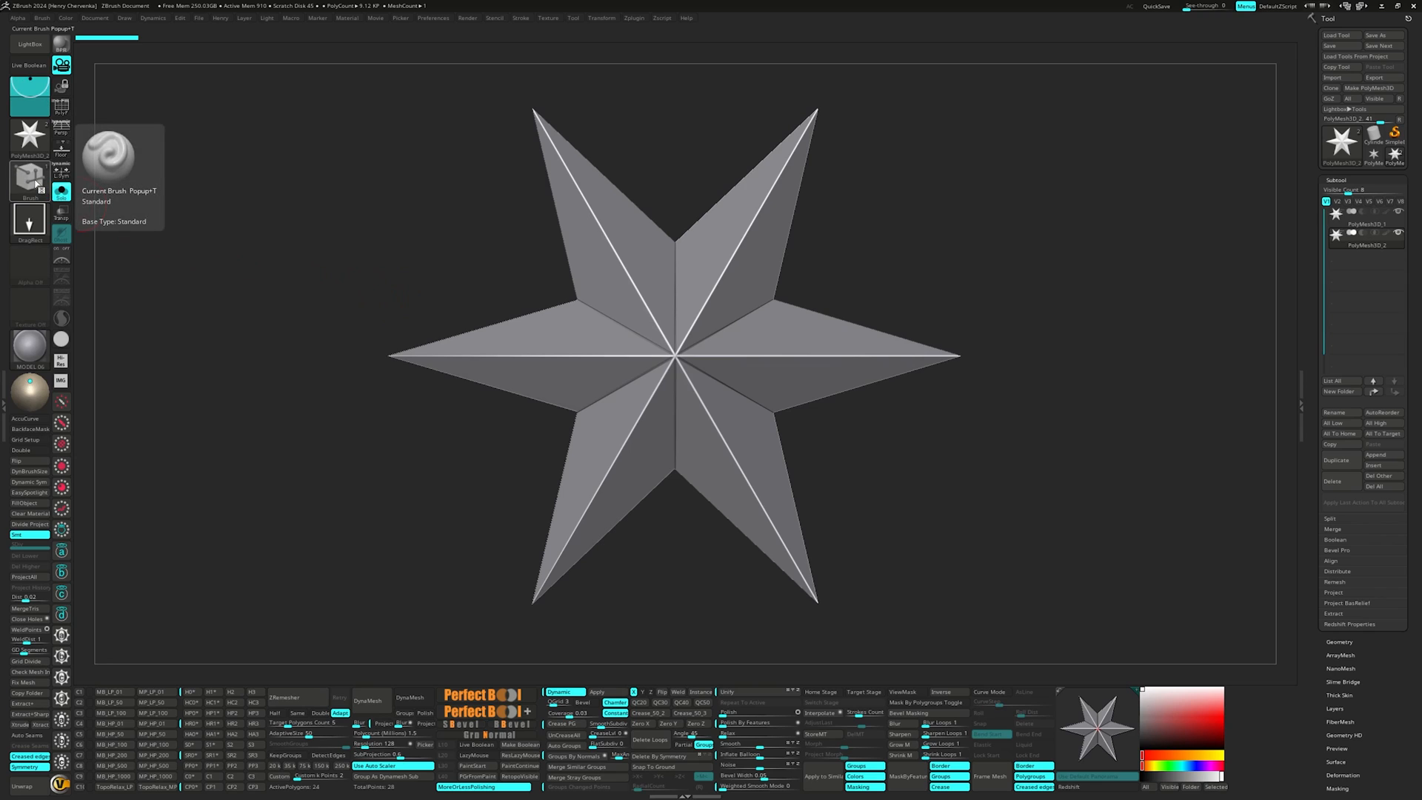
key(1)
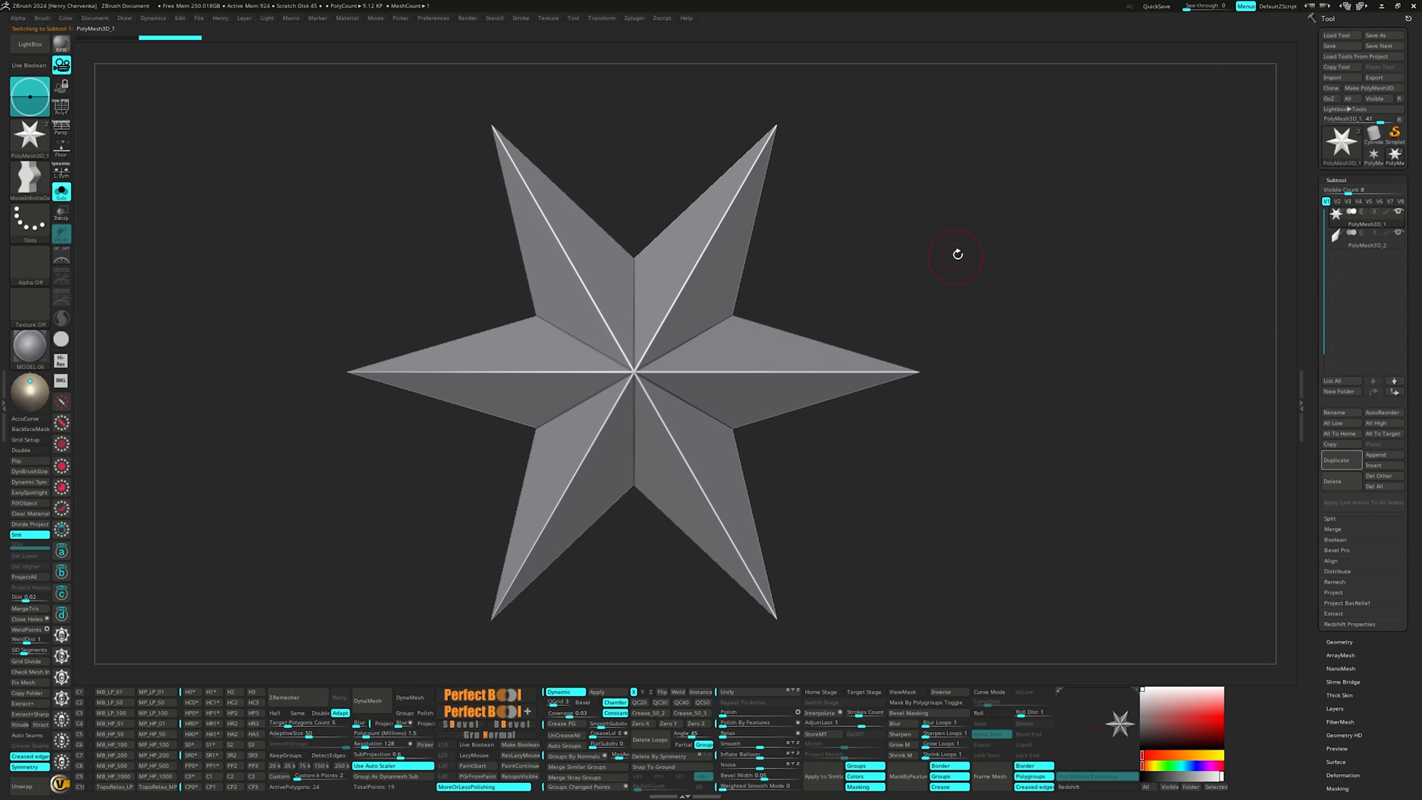
mouse_move(966, 244)
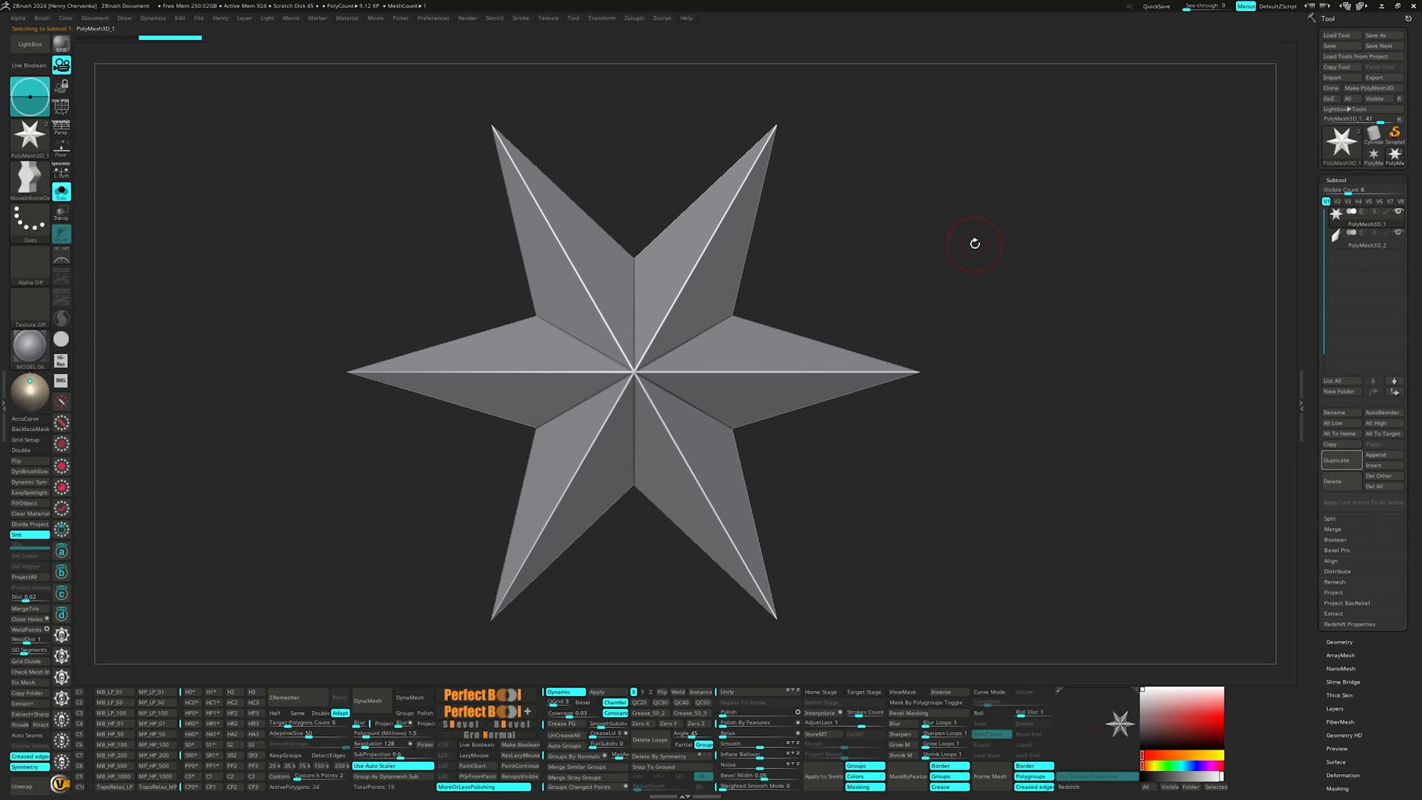
key(ctrl+alt)
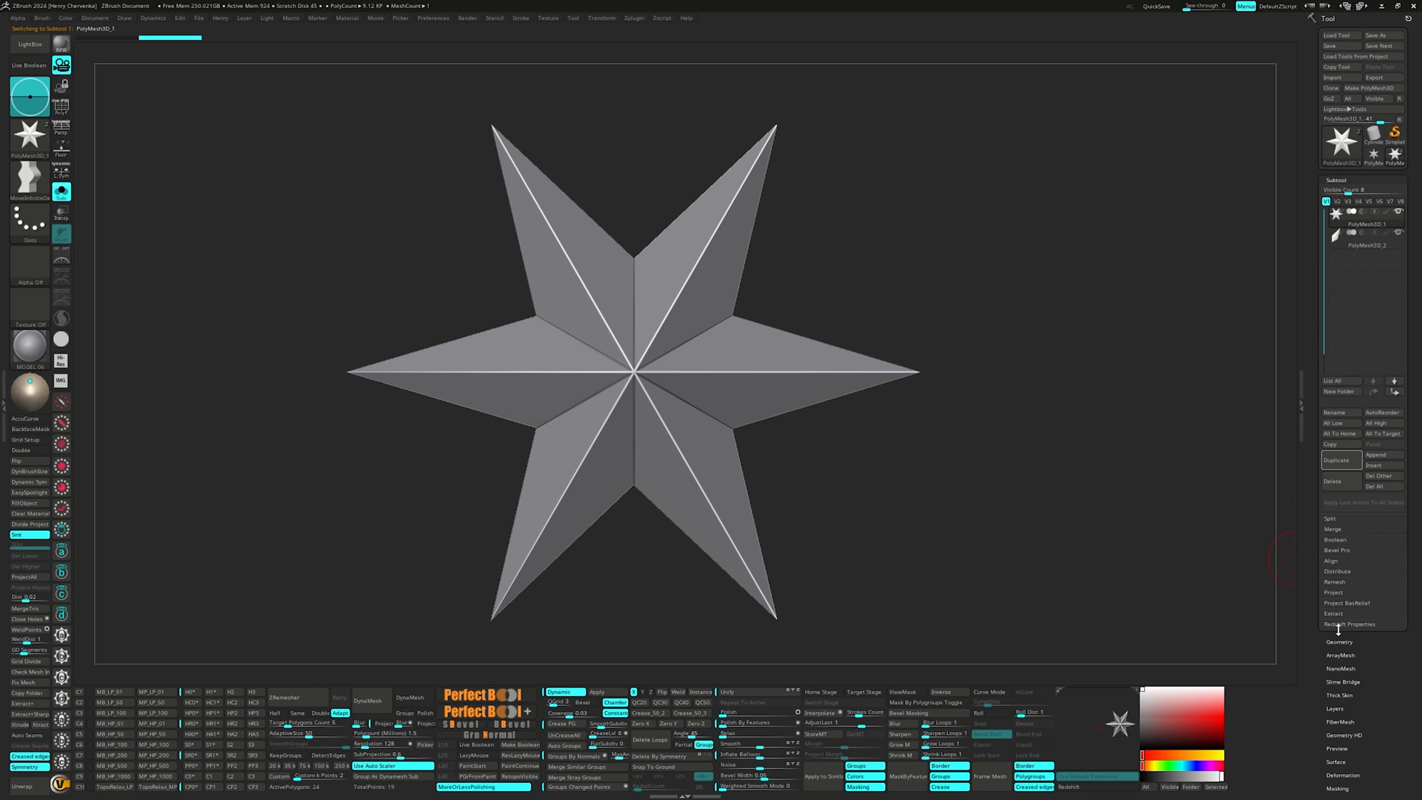
Expand Tool > Geometry to show subdivision, DynaMesh and ZRemesher options.
click(1340, 192)
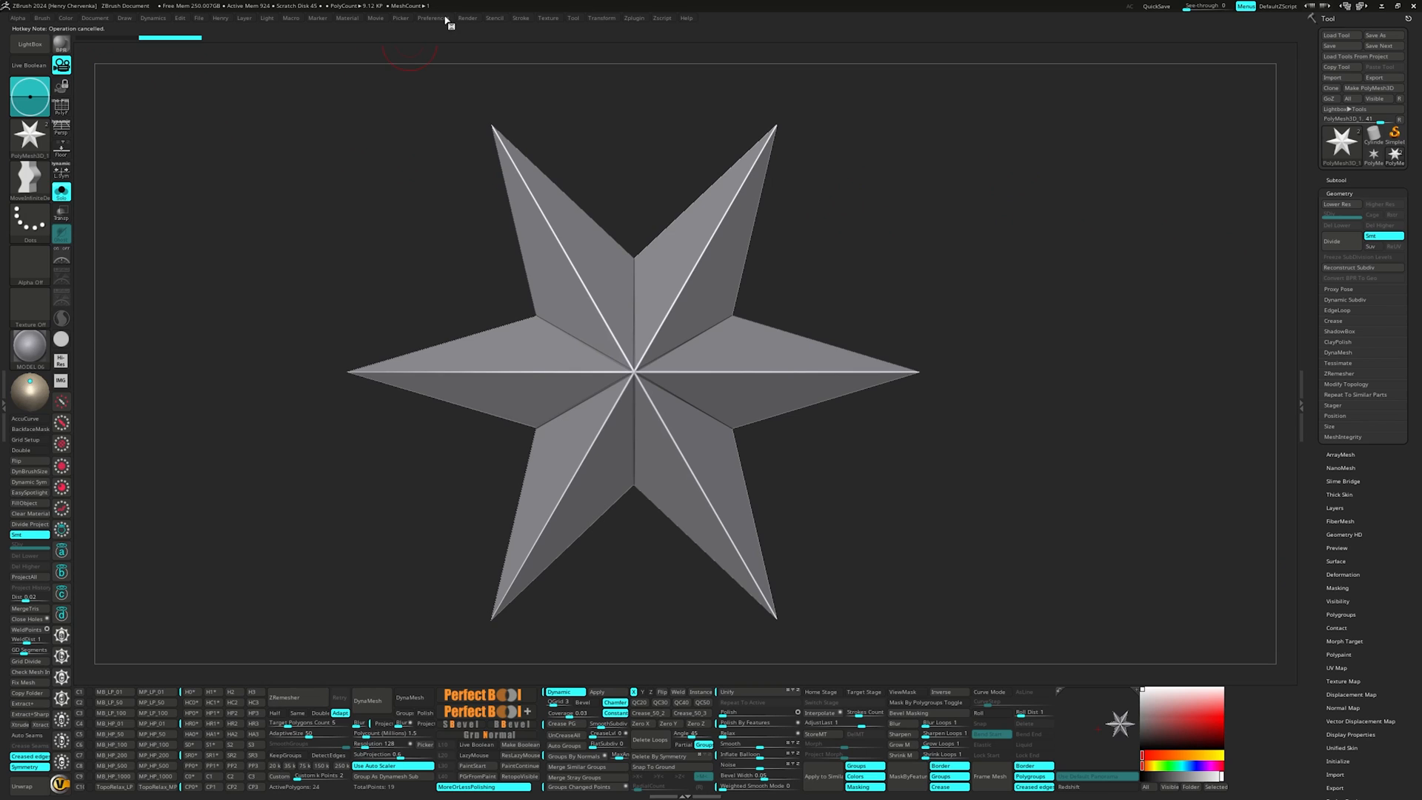
click(432, 17)
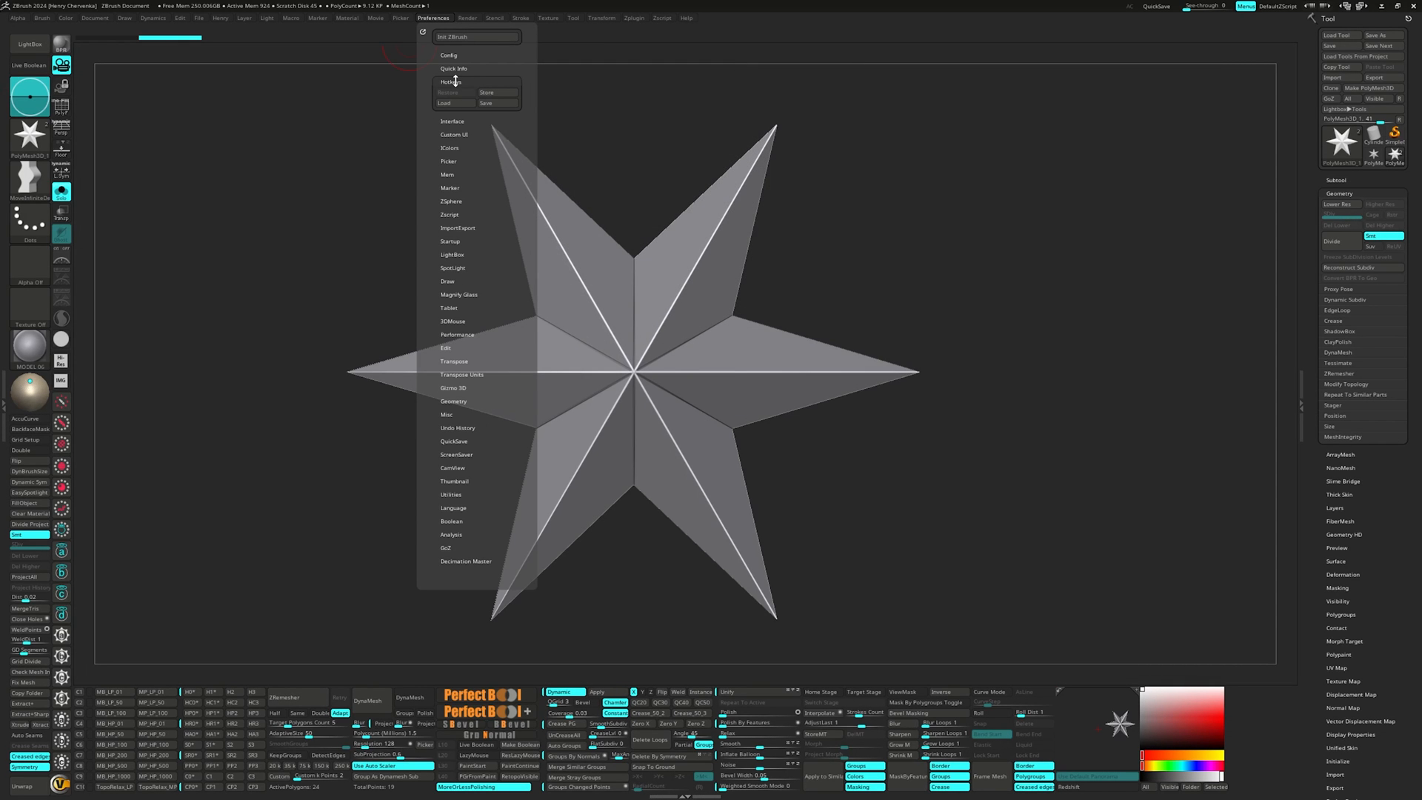
click(432, 17)
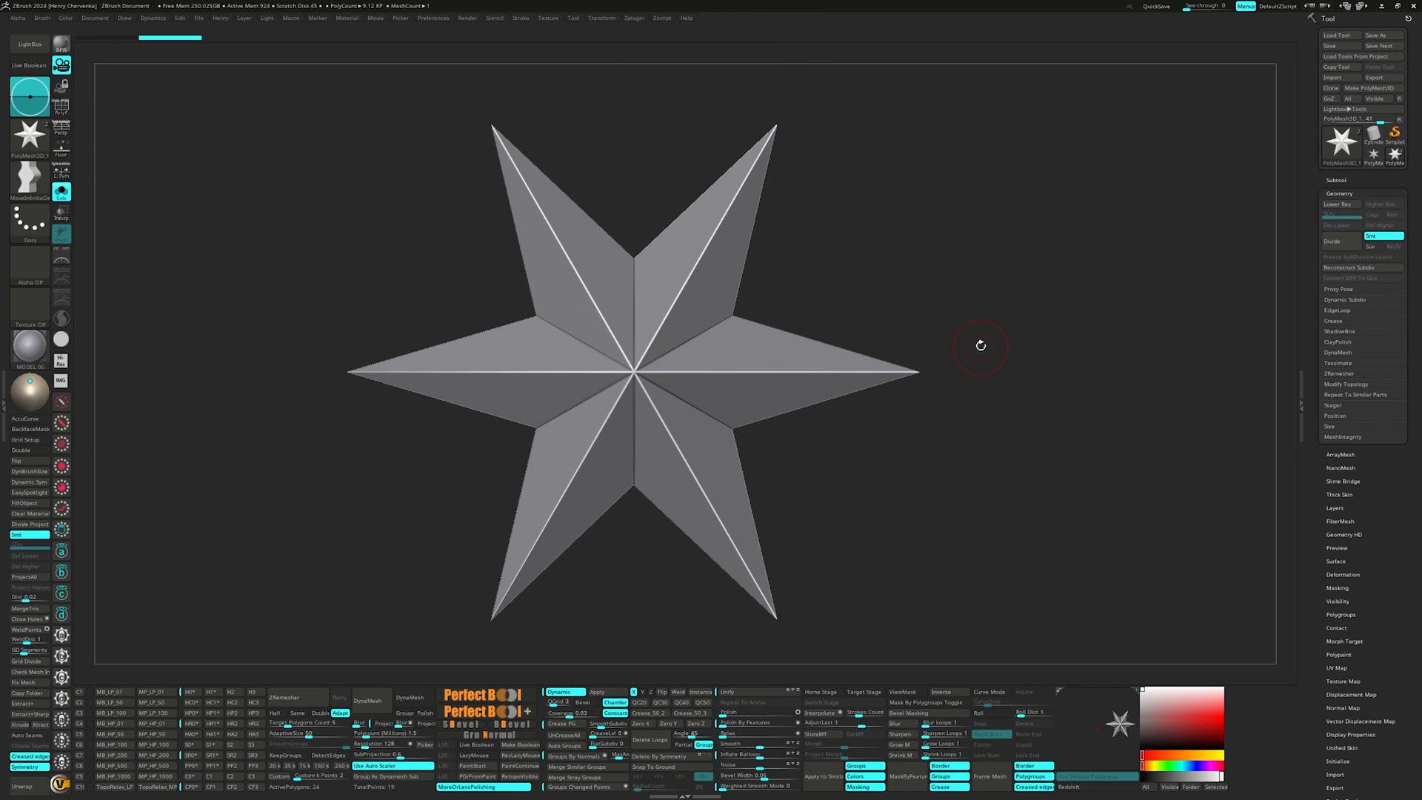
mouse_move(438, 25)
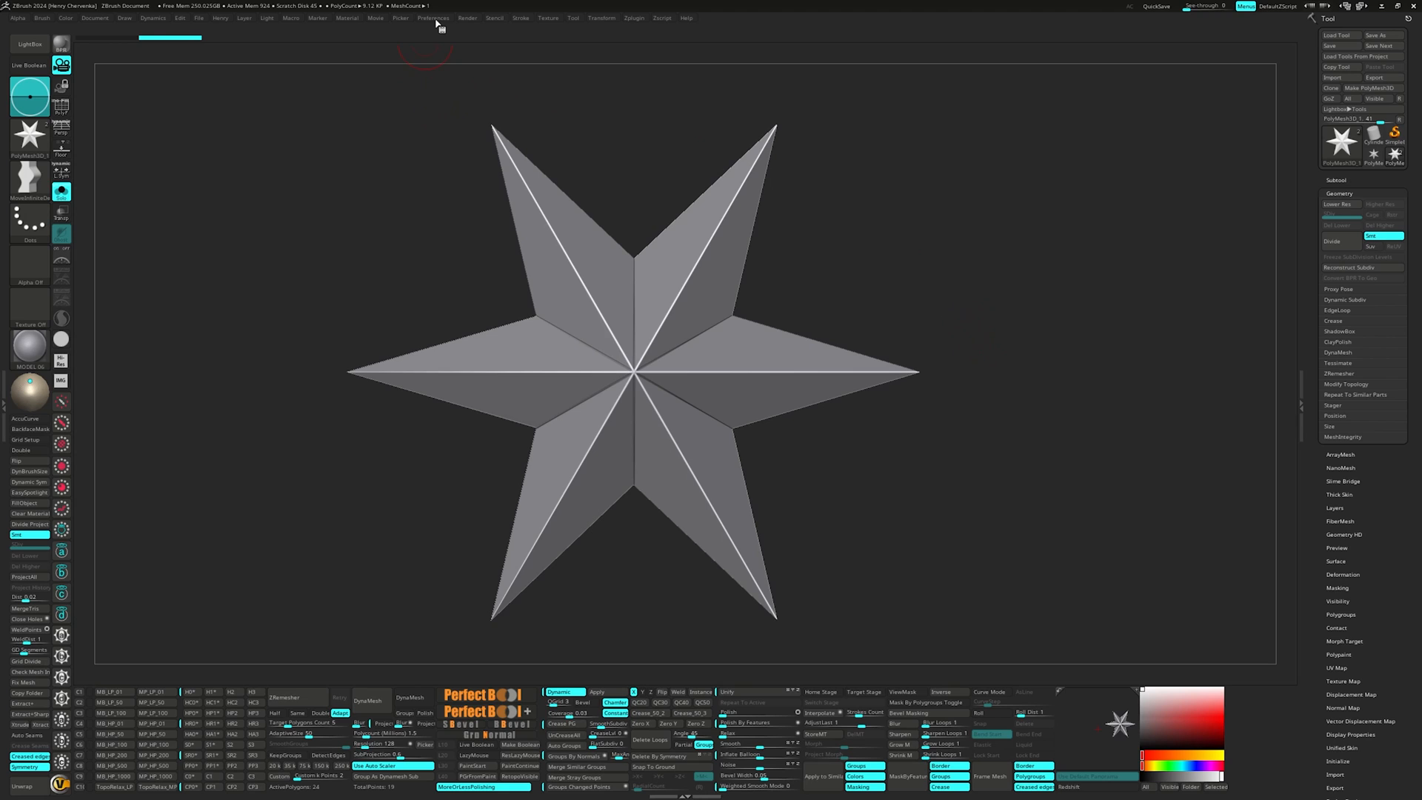
click(432, 17)
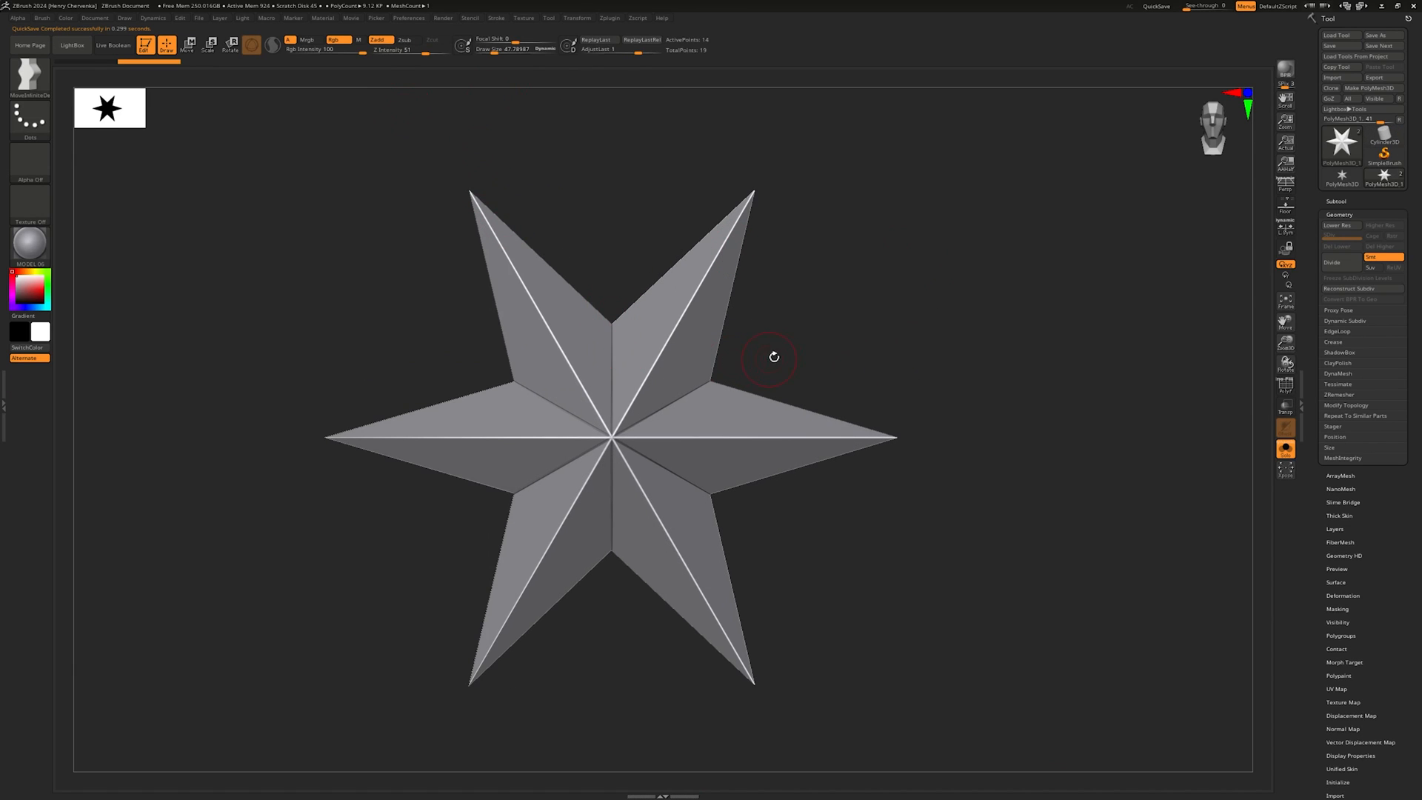
mouse_move(542, 165)
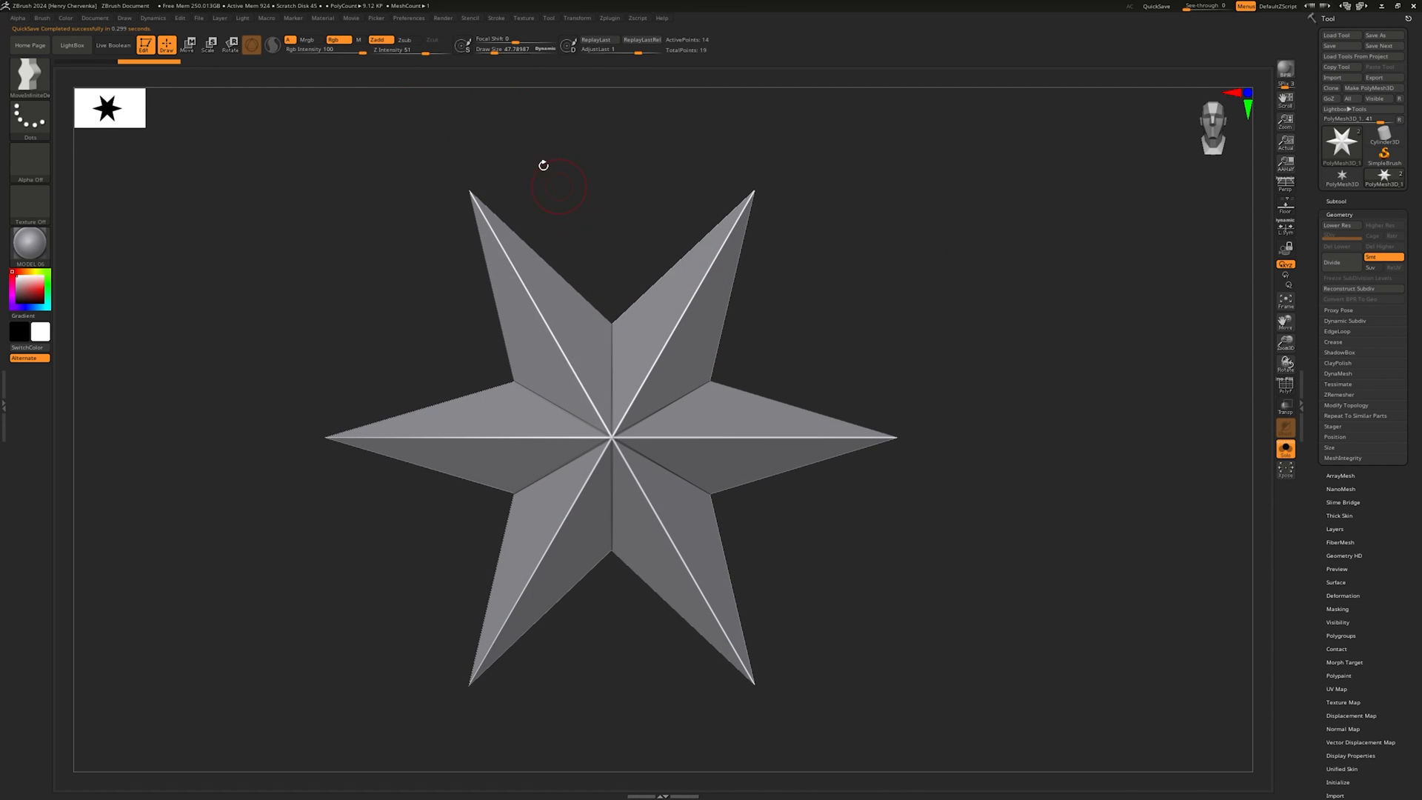
Restore the standard UI, then load the saved full UI configuration.
click(408, 17)
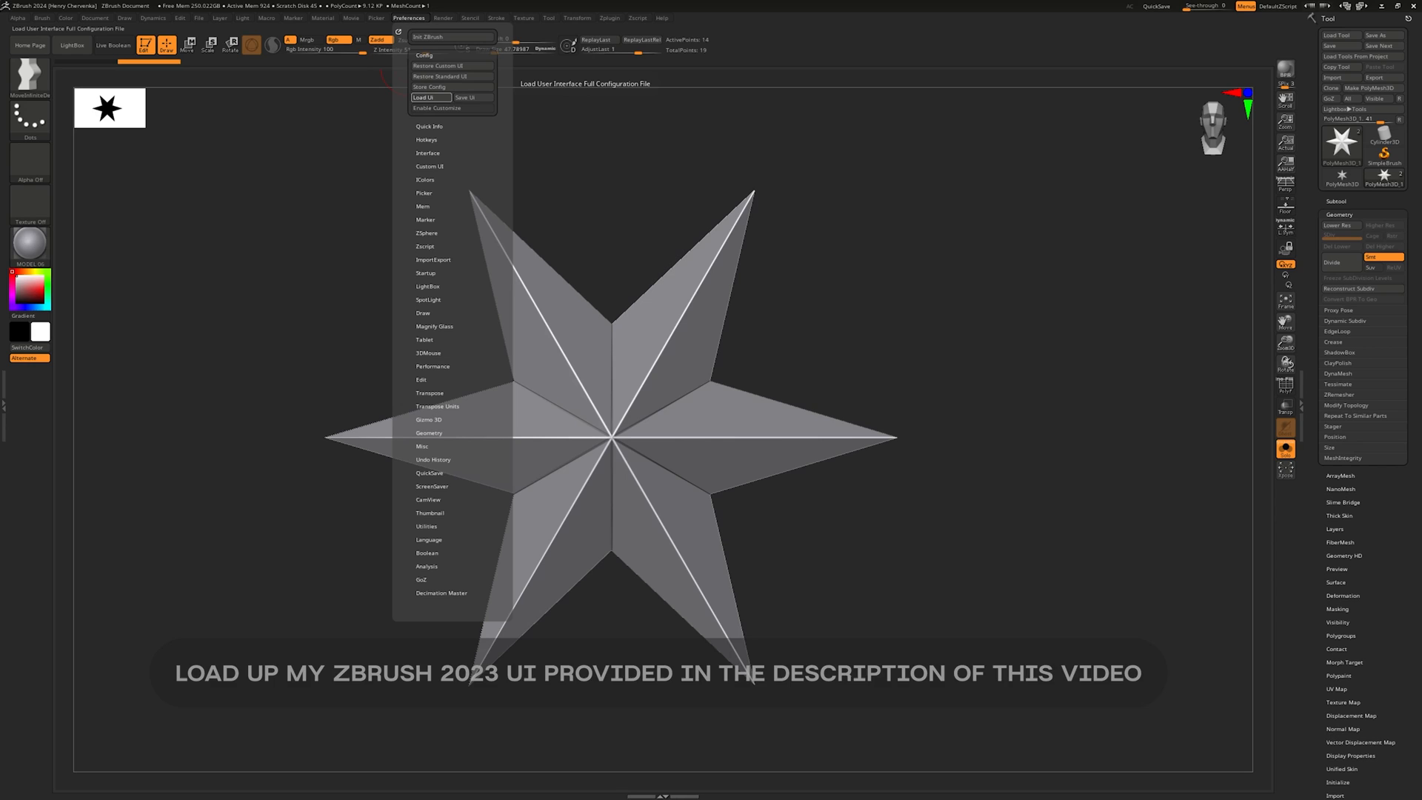
click(429, 97)
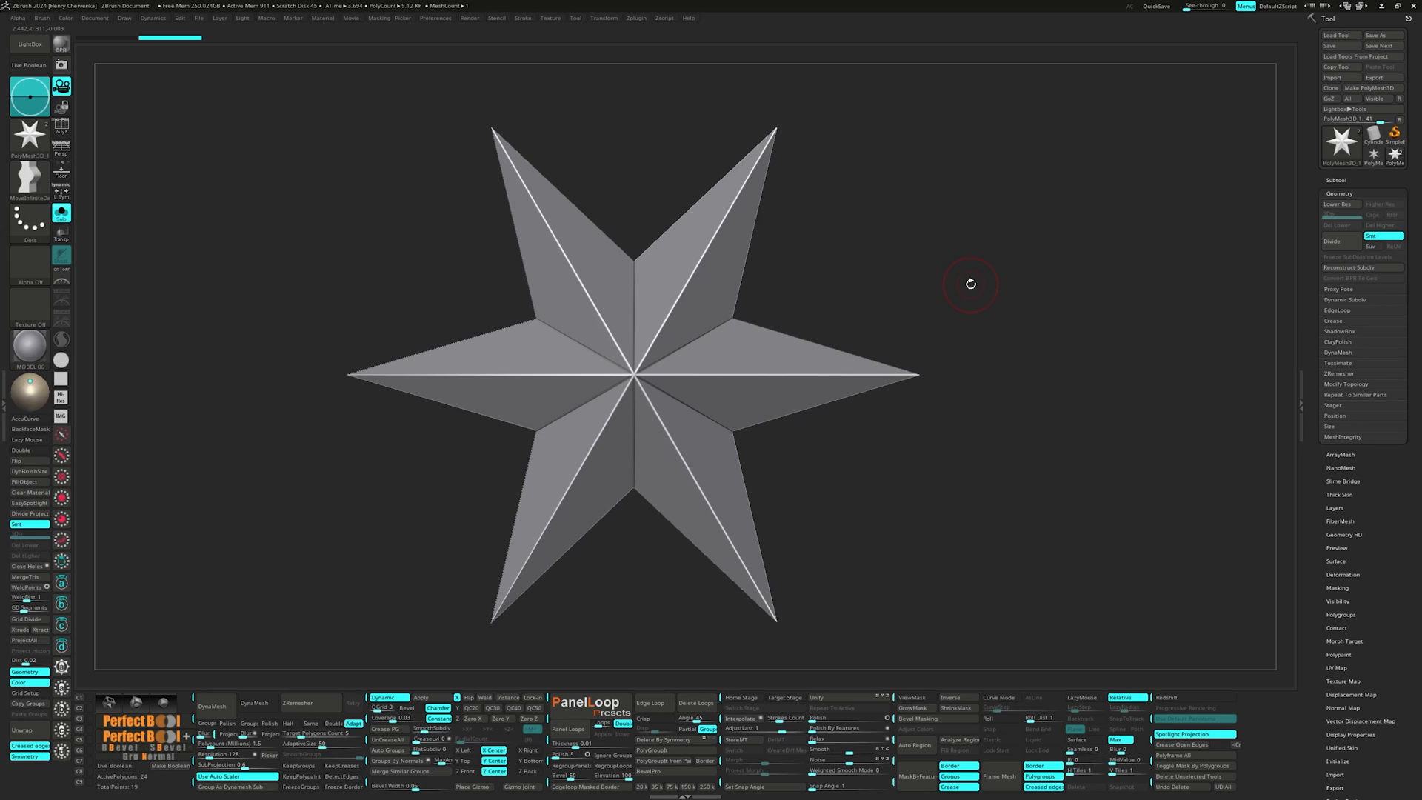
mouse_move(971, 288)
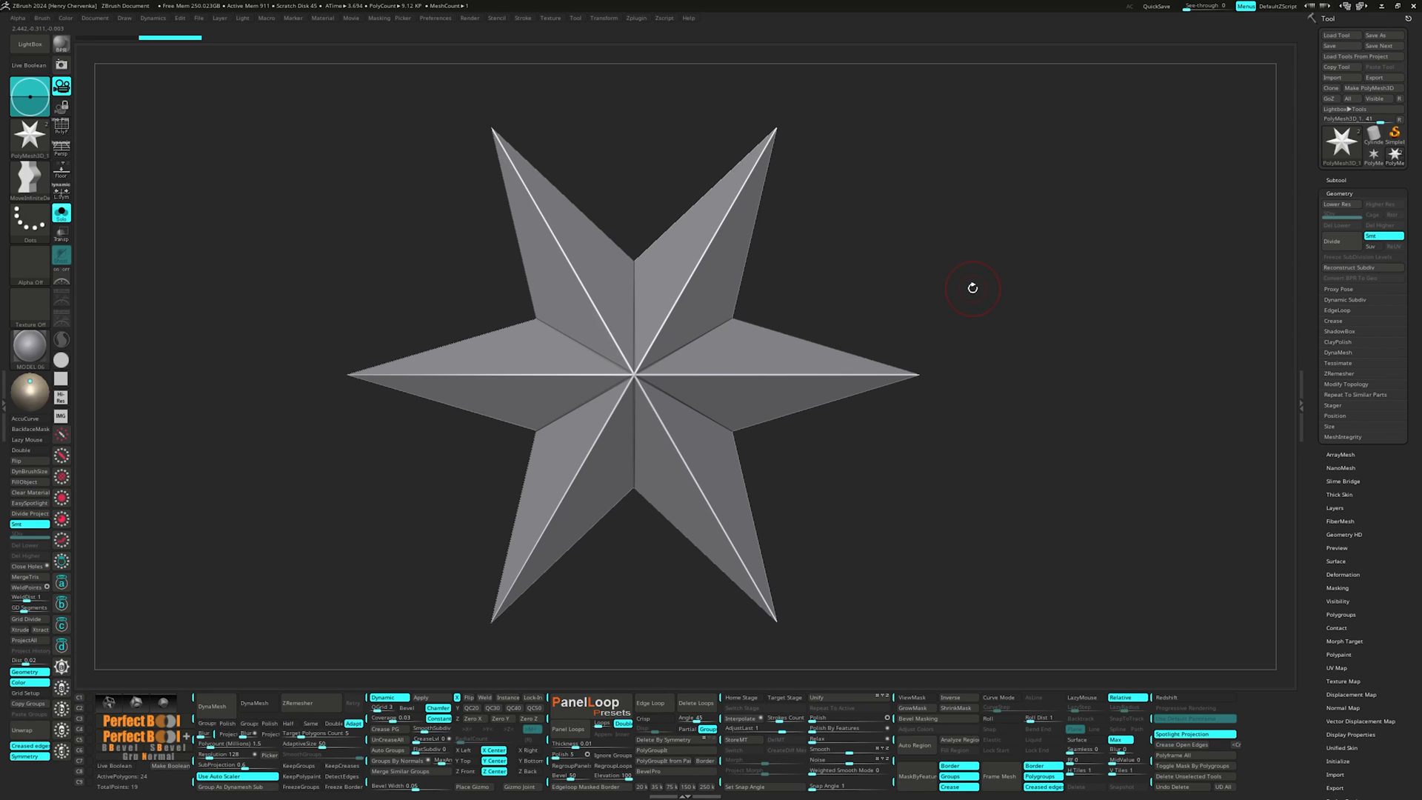
mouse_move(974, 291)
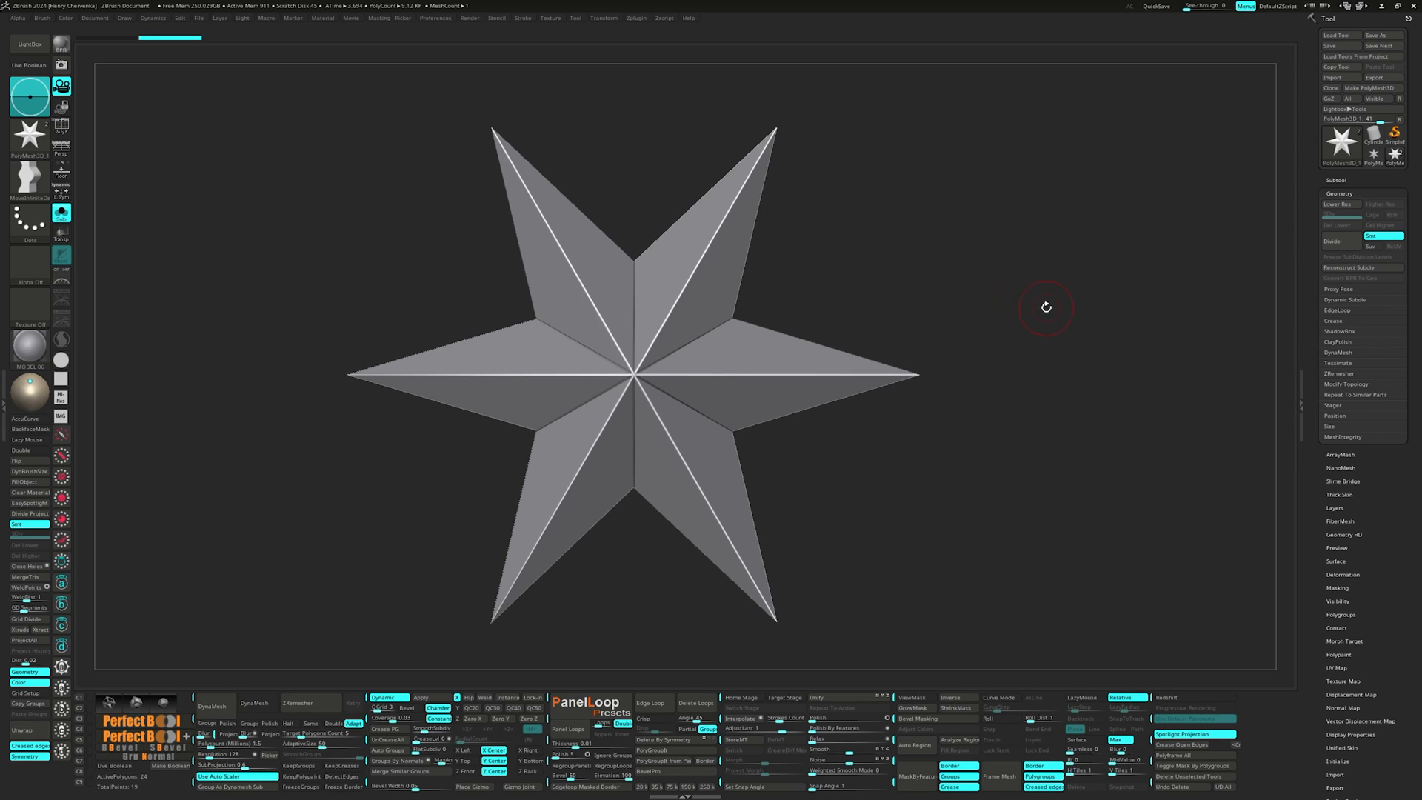
mouse_move(922, 433)
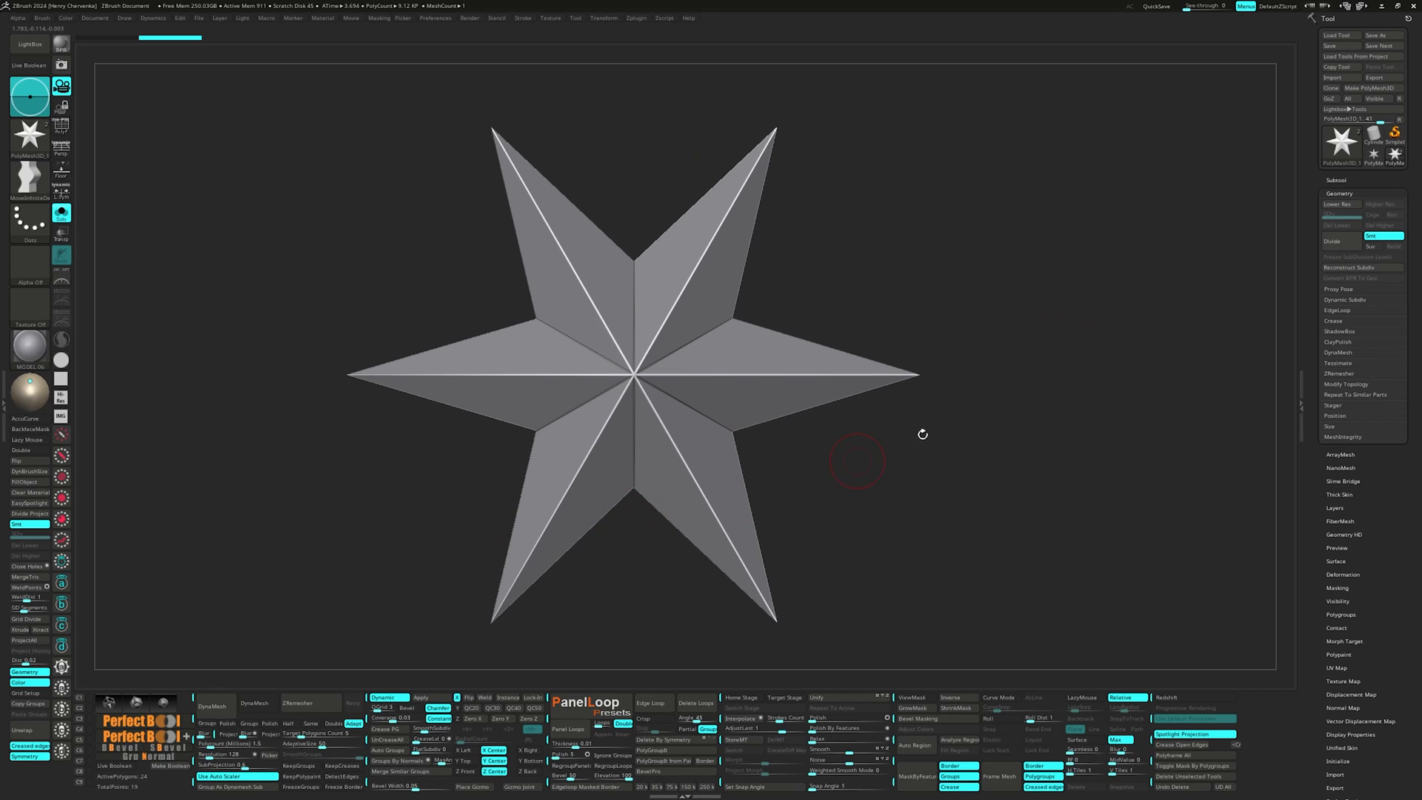
mouse_move(1007, 291)
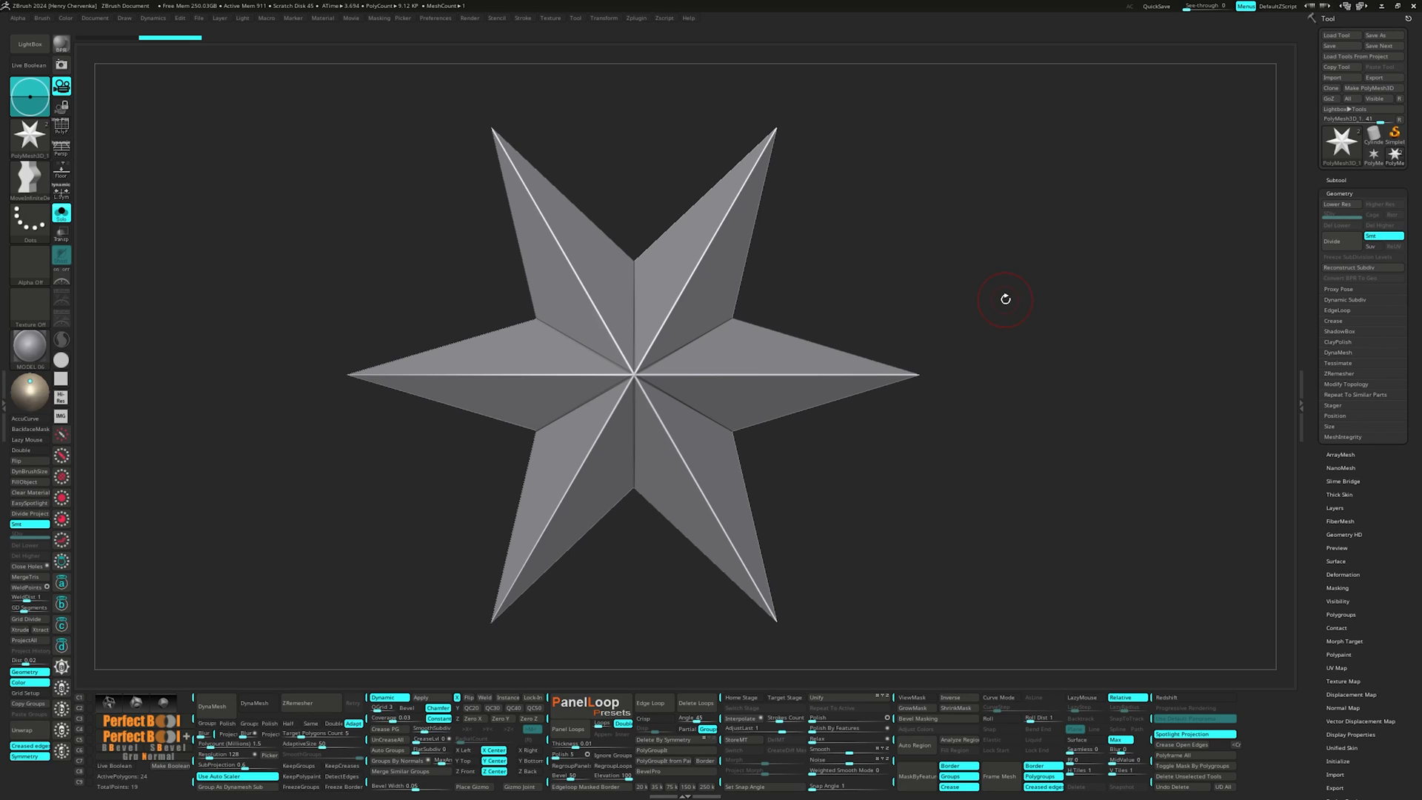
mouse_move(993, 266)
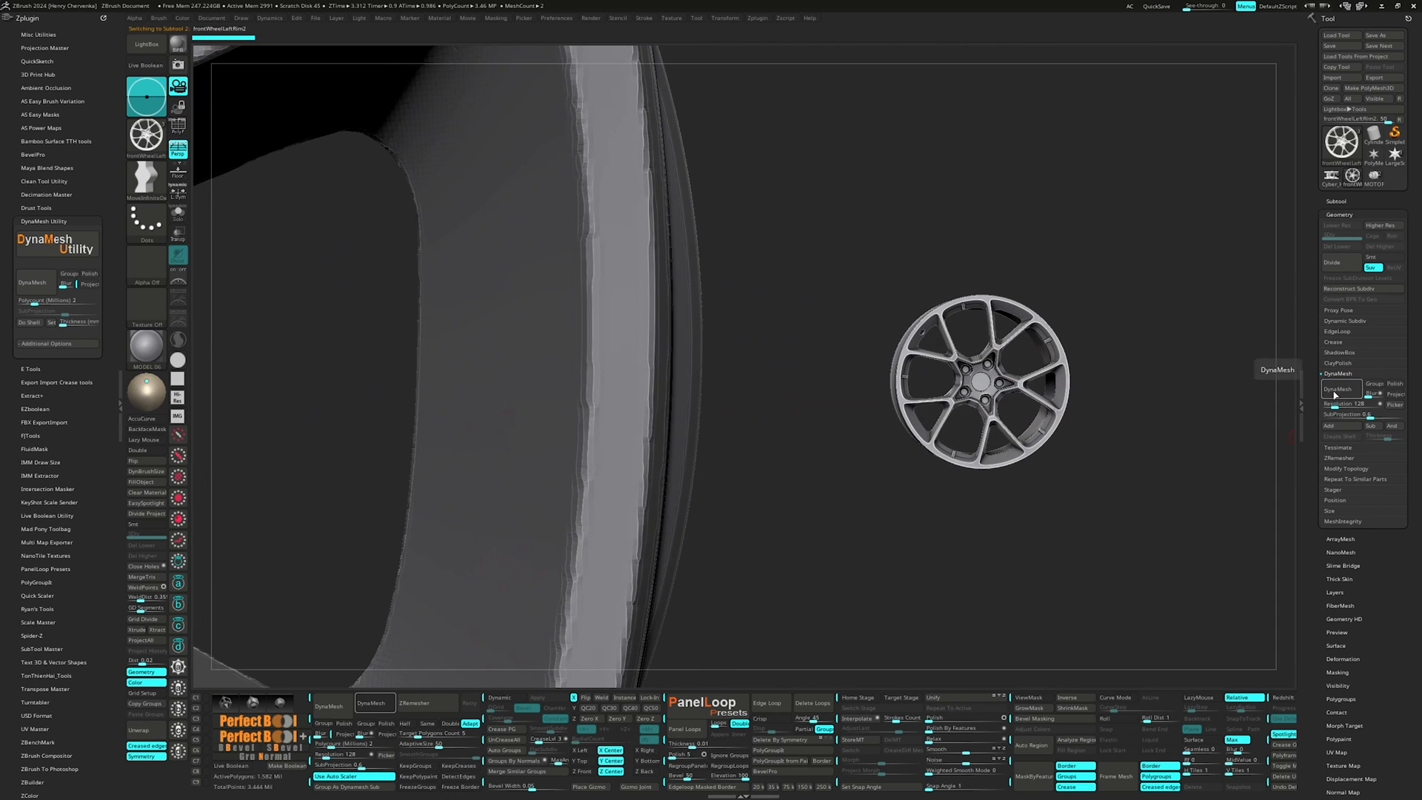
Set DynaMesh Utility resolution to 128, DynaMesh the wheel rim, and load the motor model.
click(1338, 388)
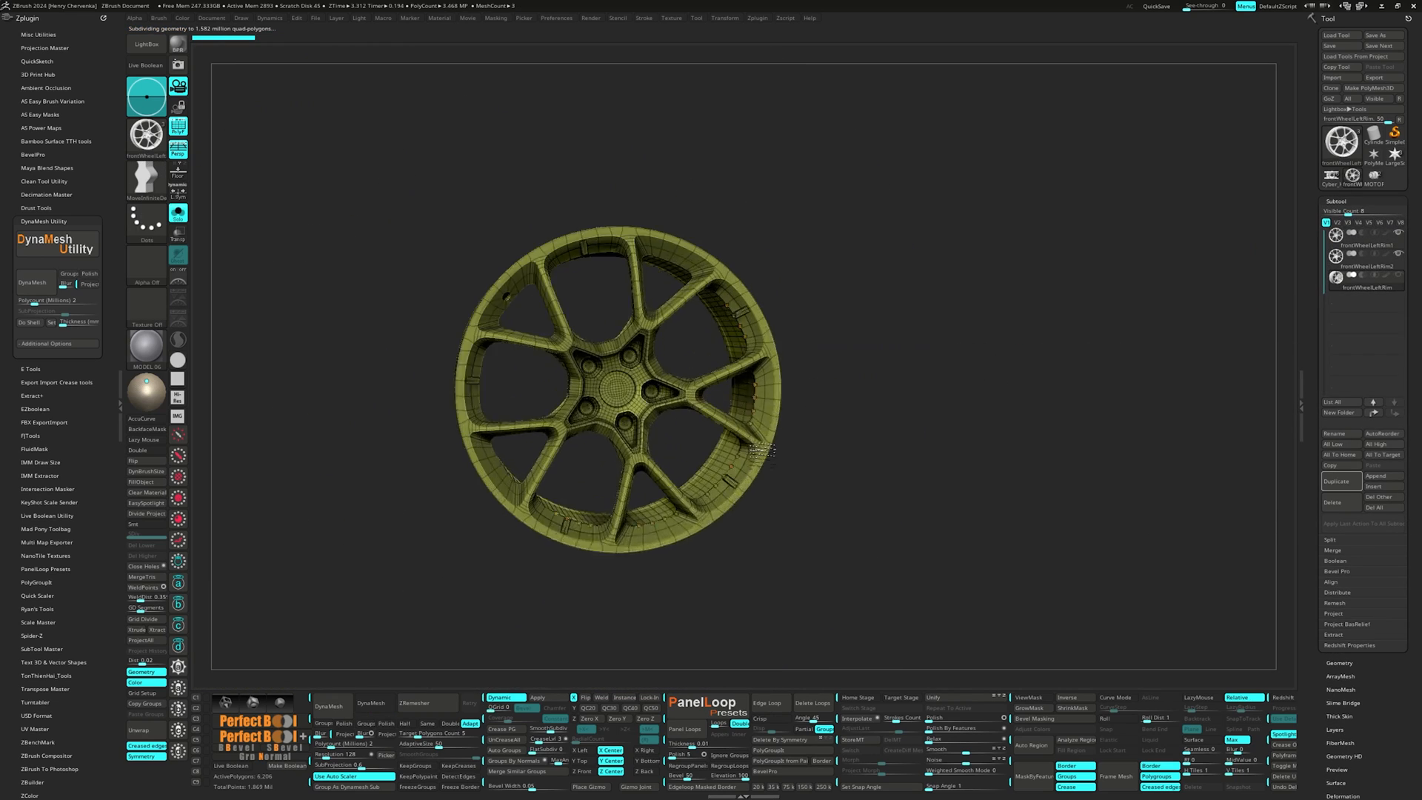
drag(762, 448, 373, 630)
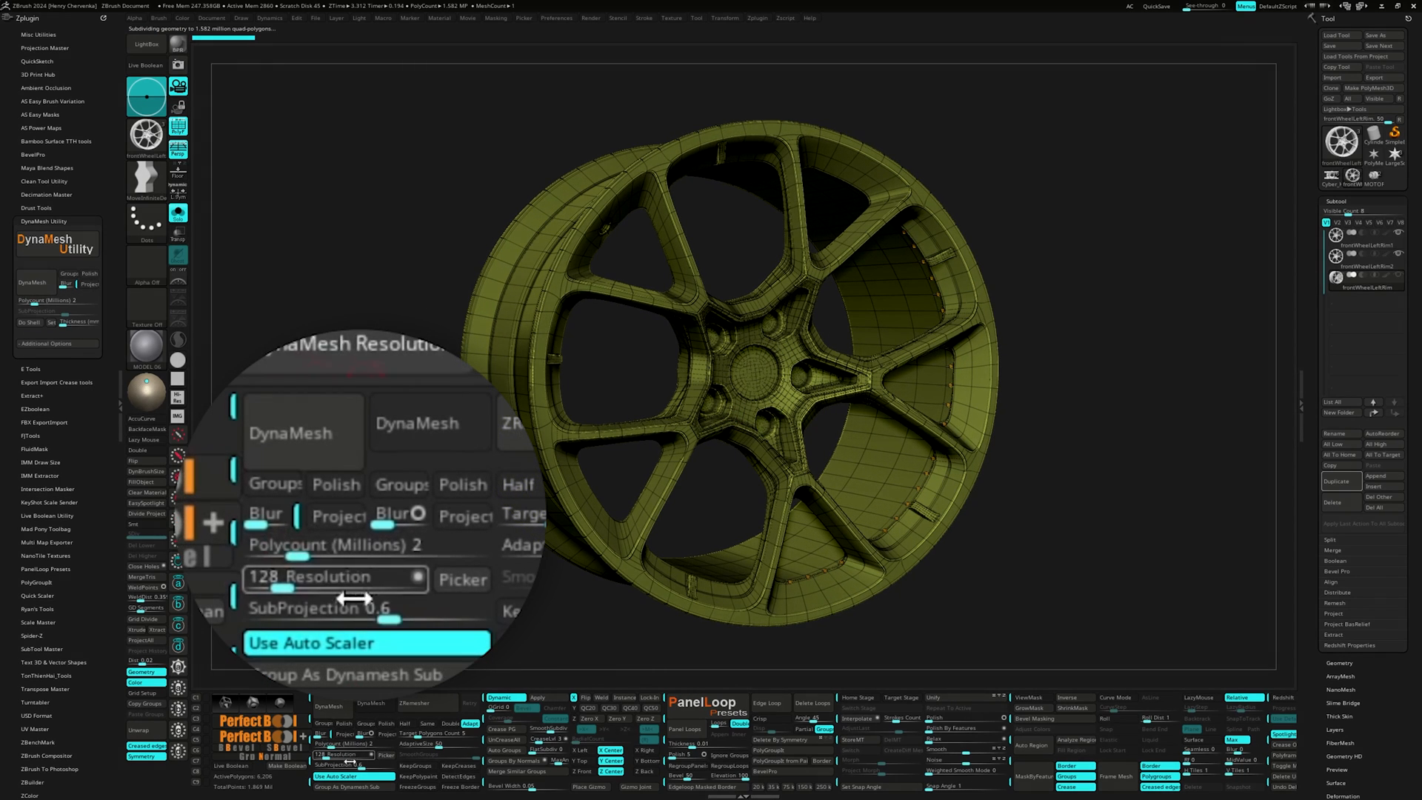
click(303, 433)
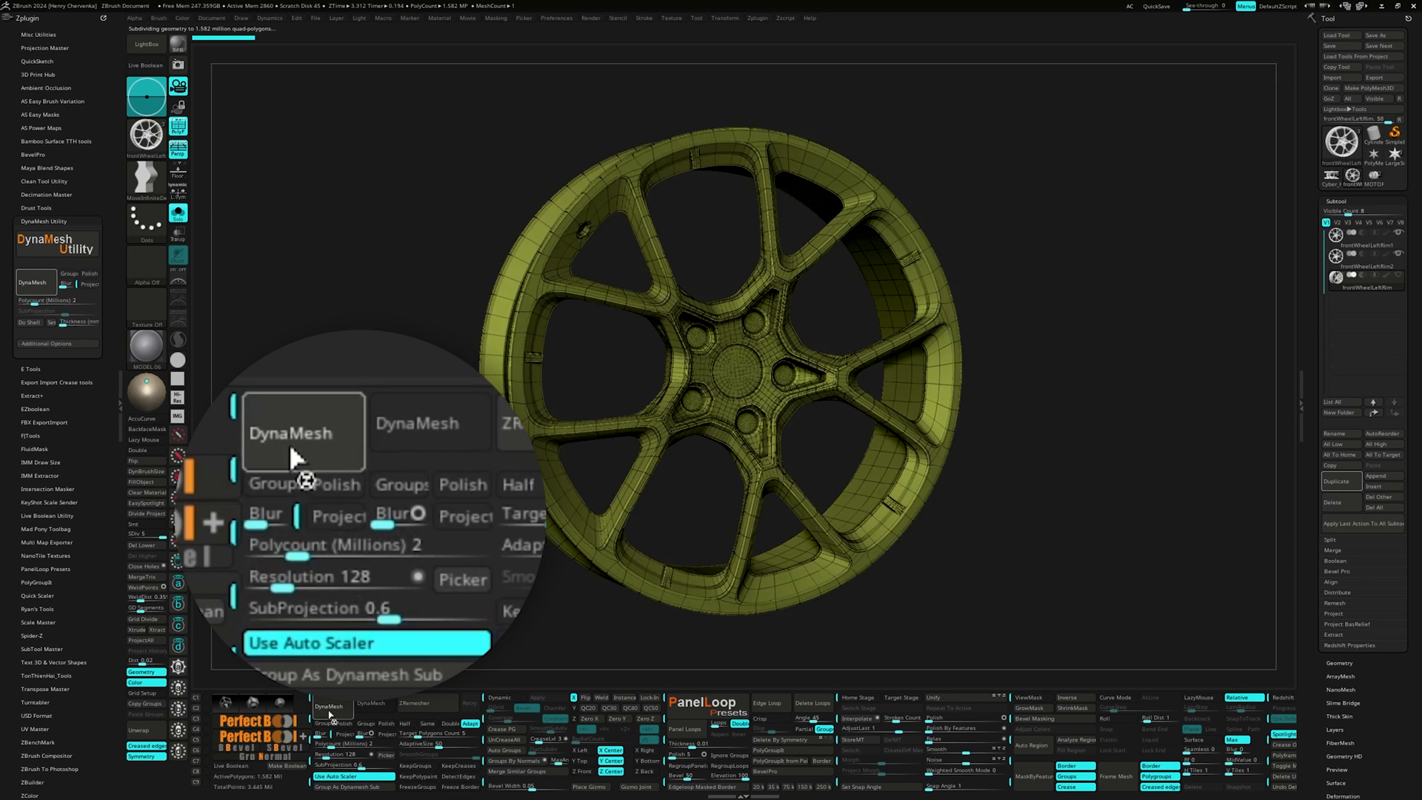
click(303, 432)
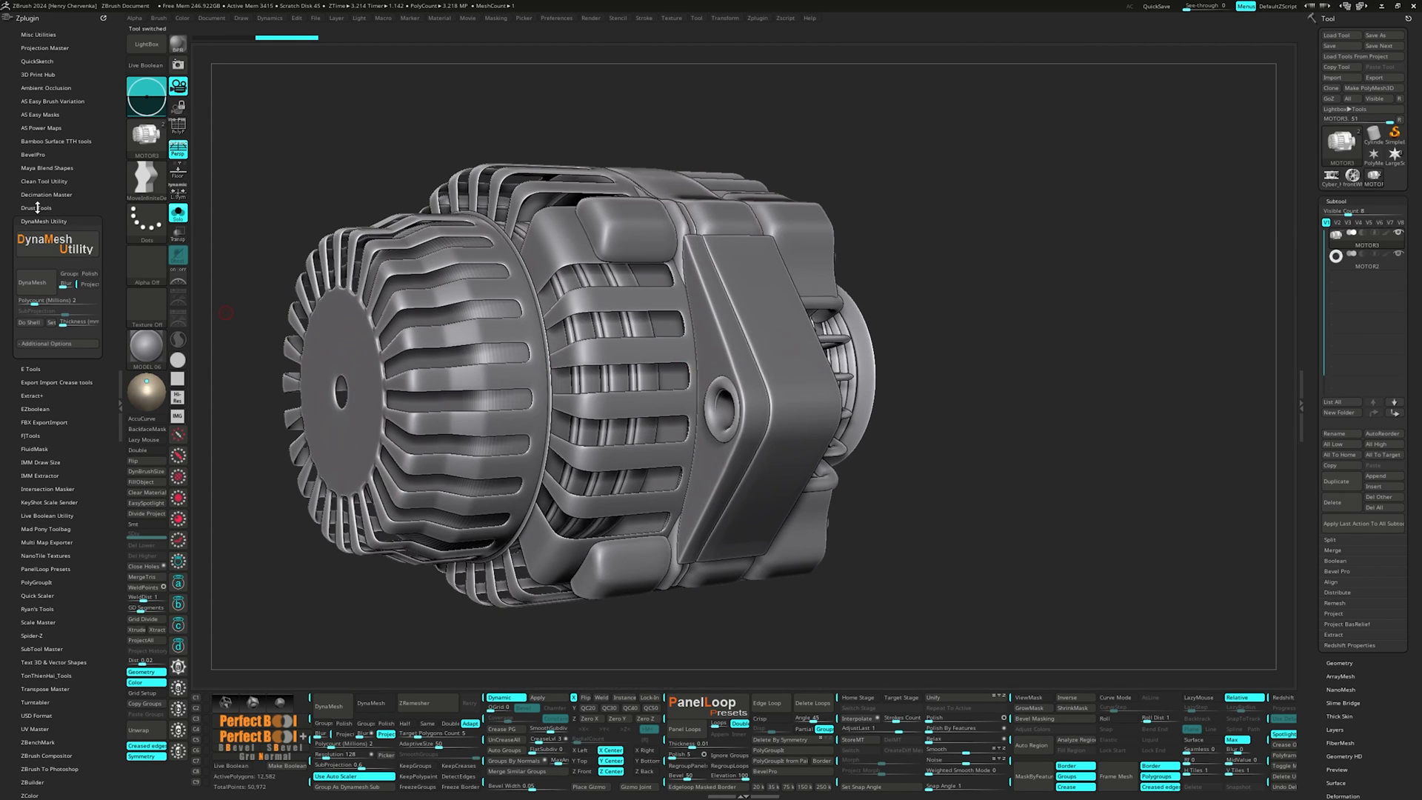
Expand the Drust Tools plugin panel and try one of its quick actions.
click(37, 207)
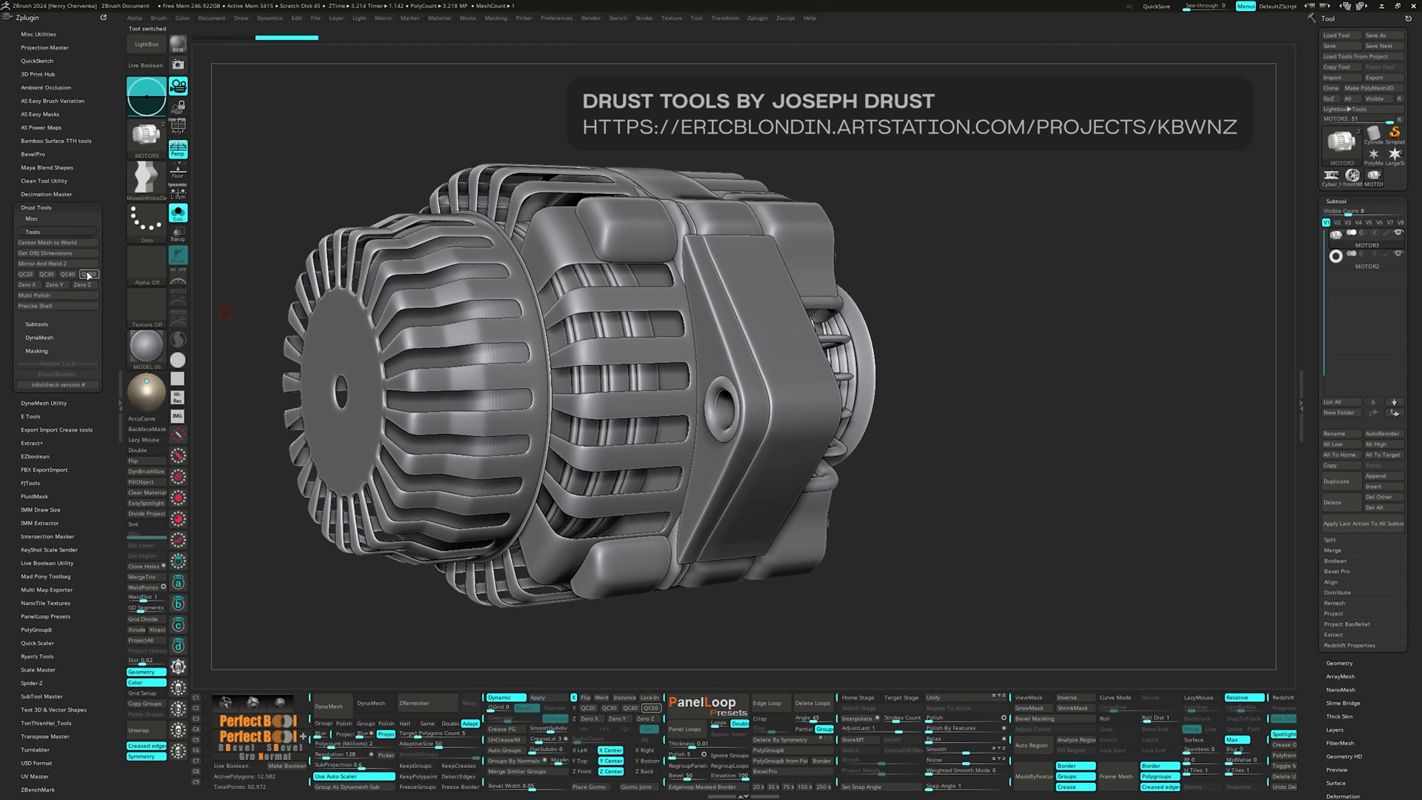
click(56, 274)
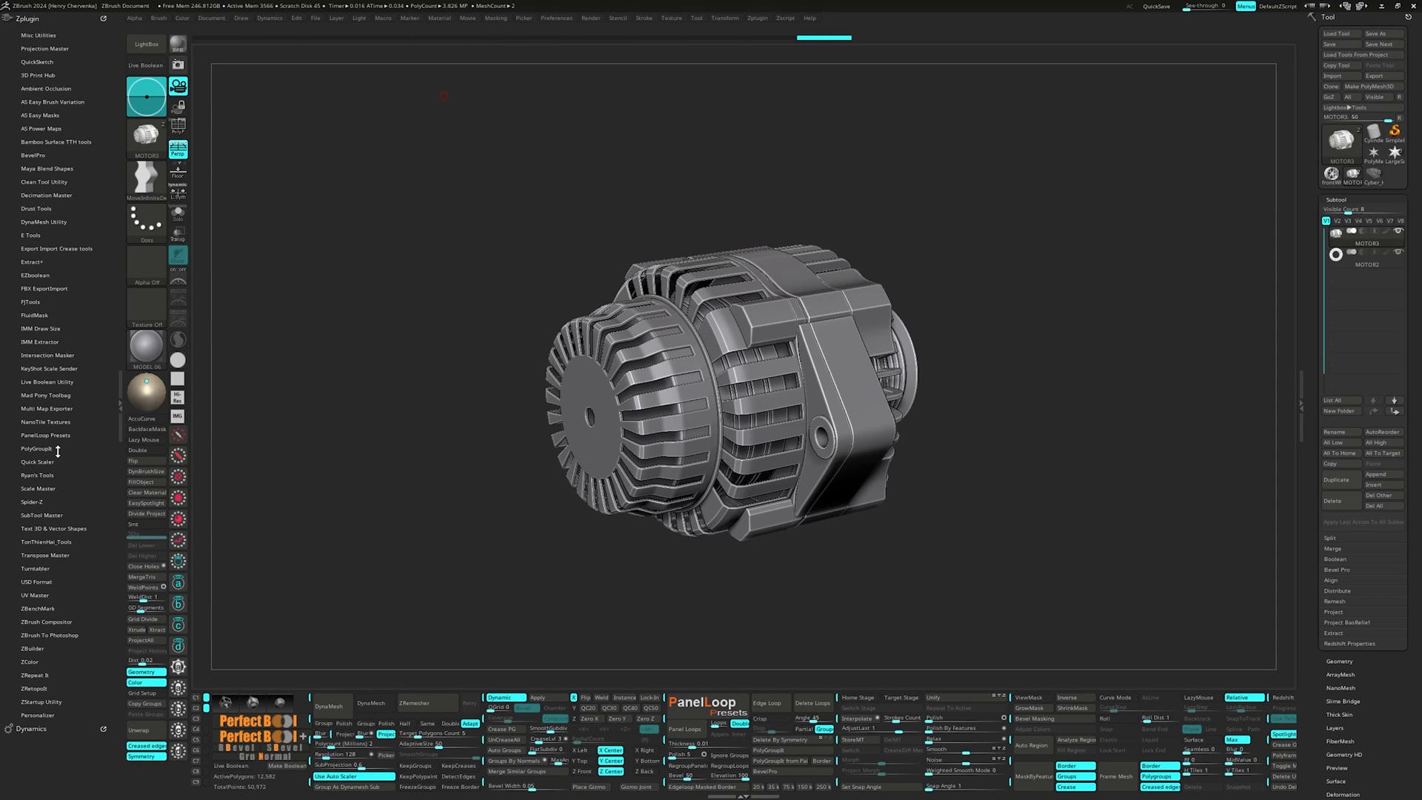
Open Ryan's Tools and split the pipe assembly into 35 separate subtools.
click(38, 186)
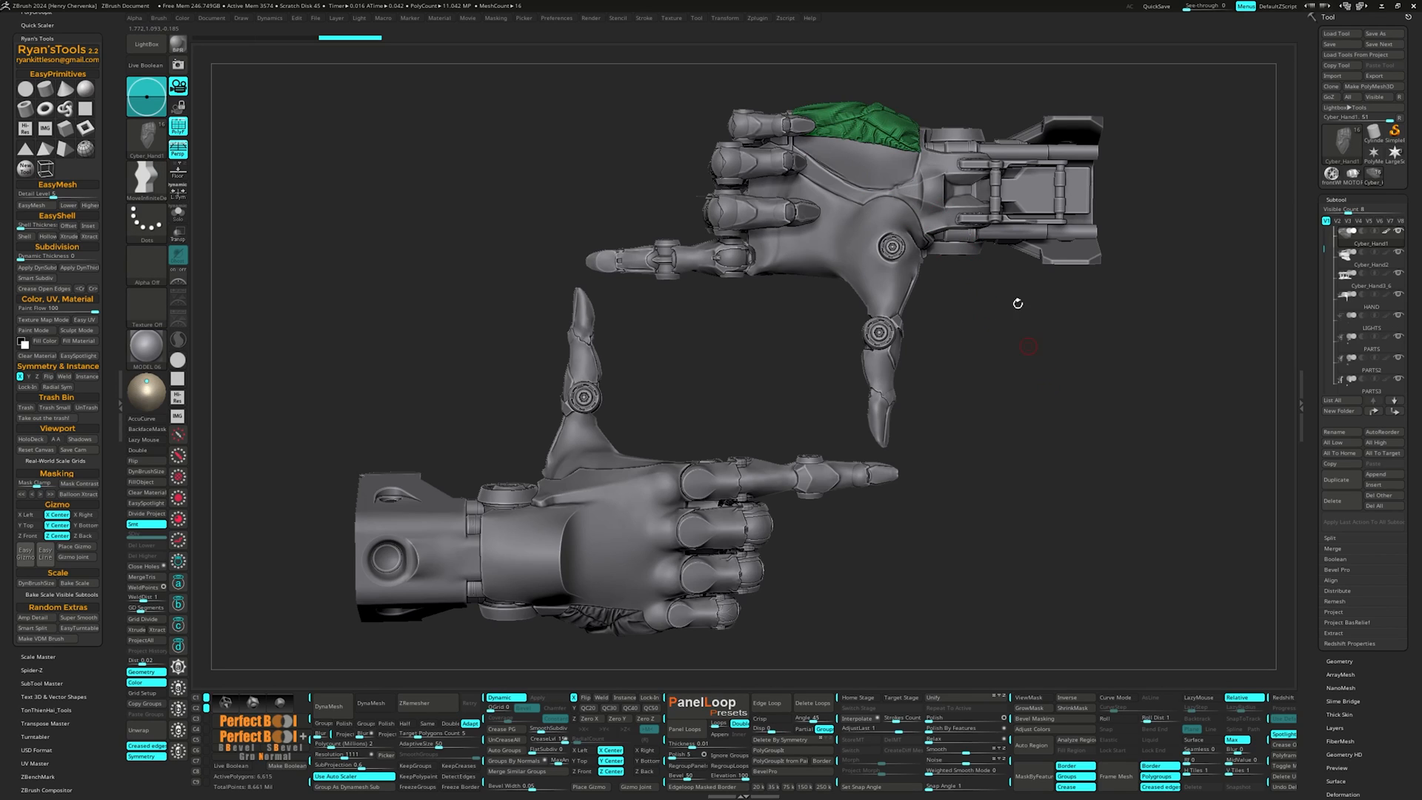
mouse_move(1022, 326)
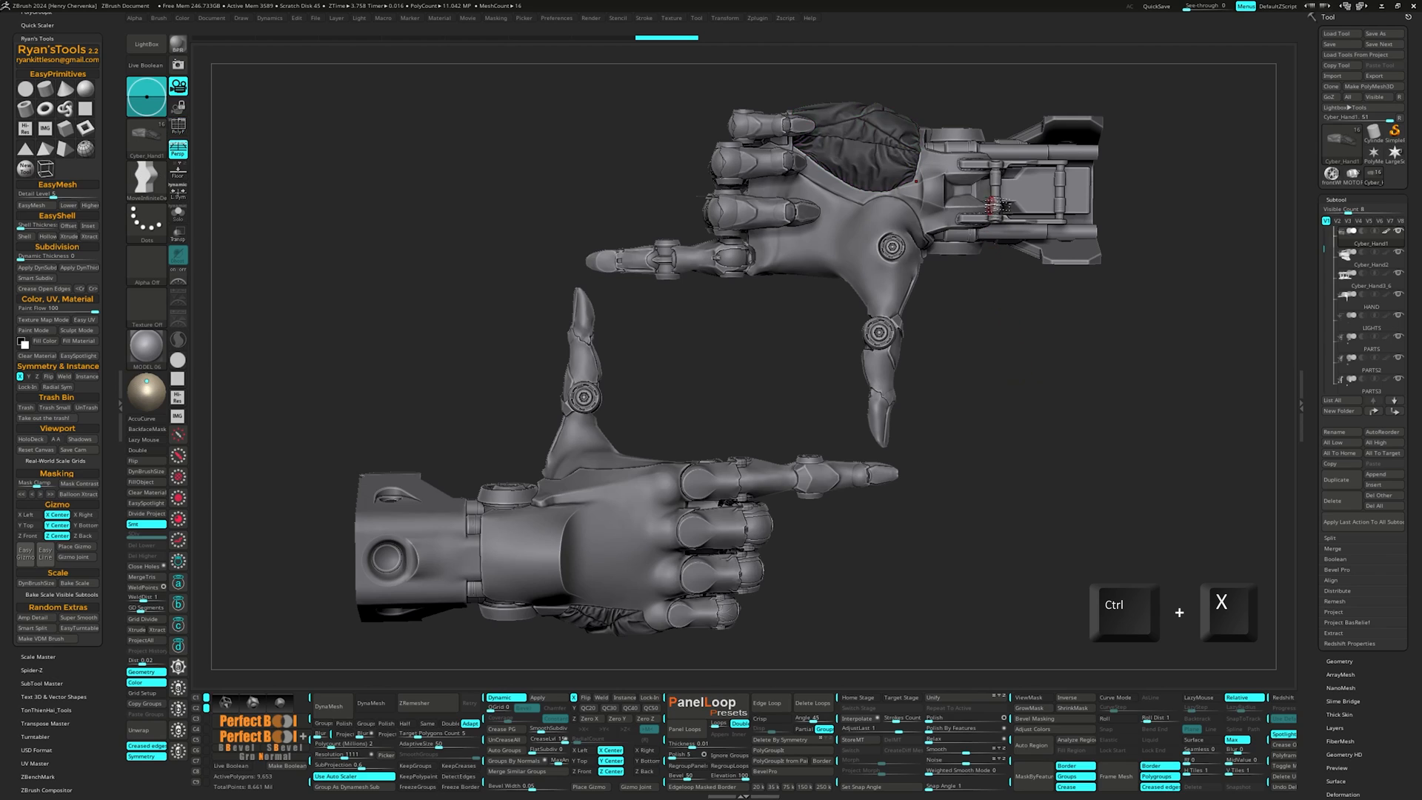
click(1373, 264)
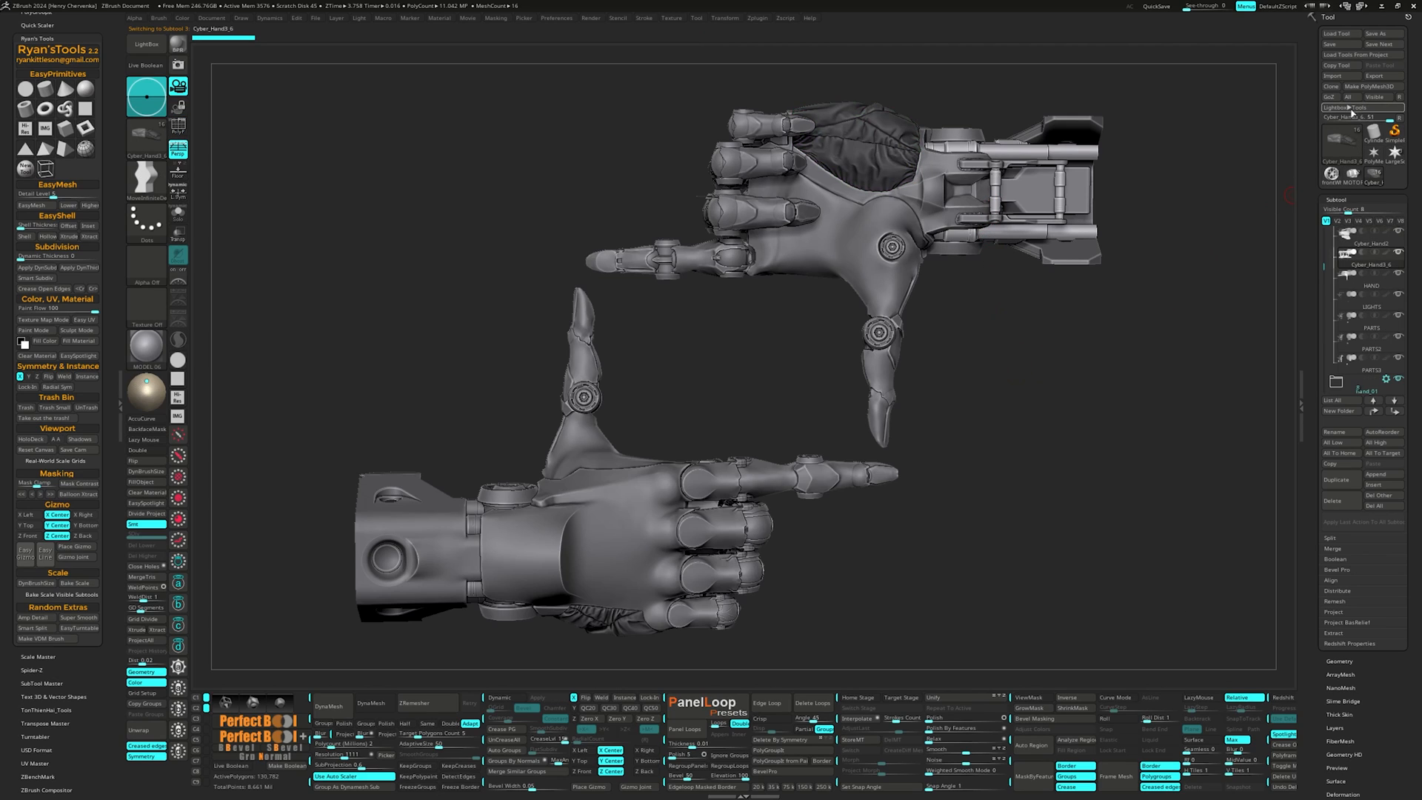
mouse_move(1333, 97)
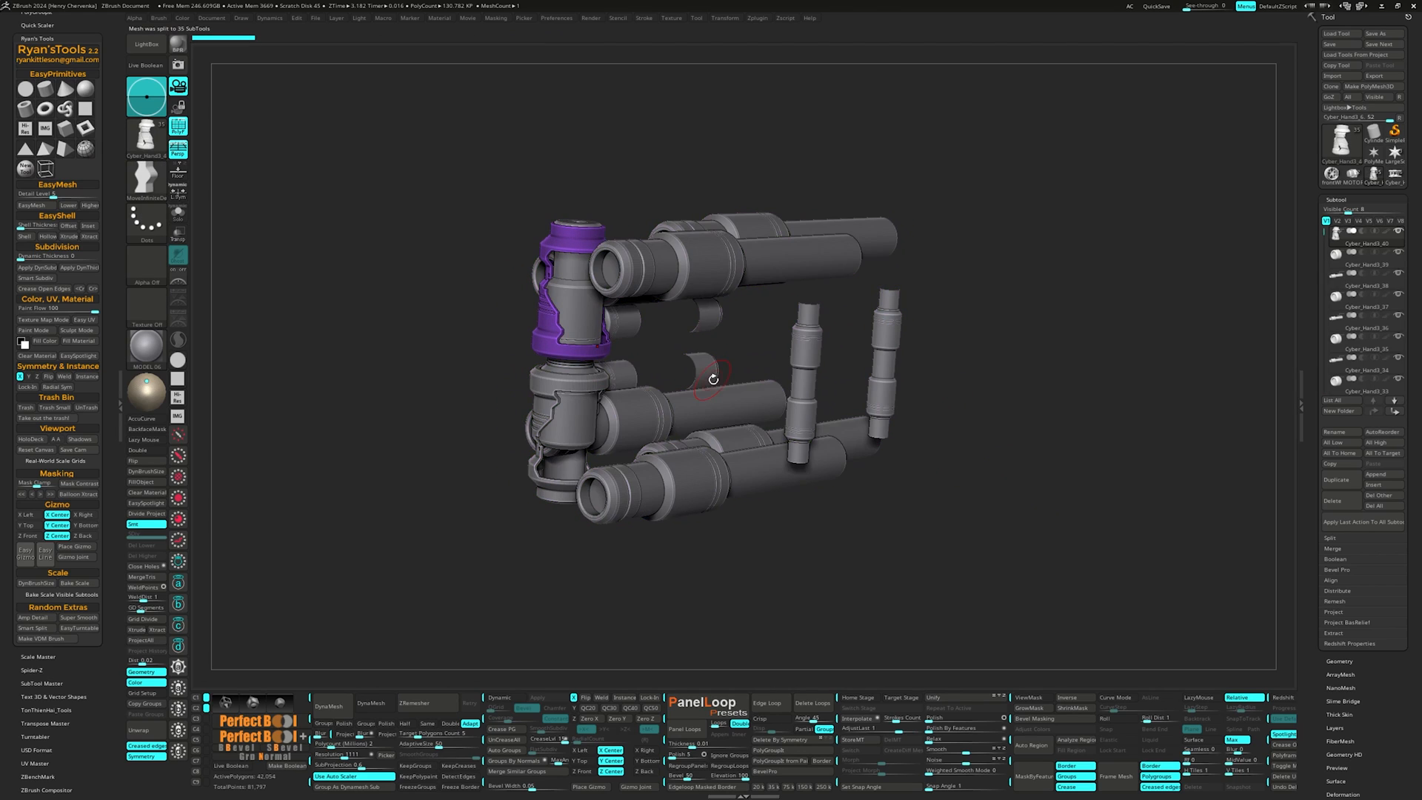
click(1351, 380)
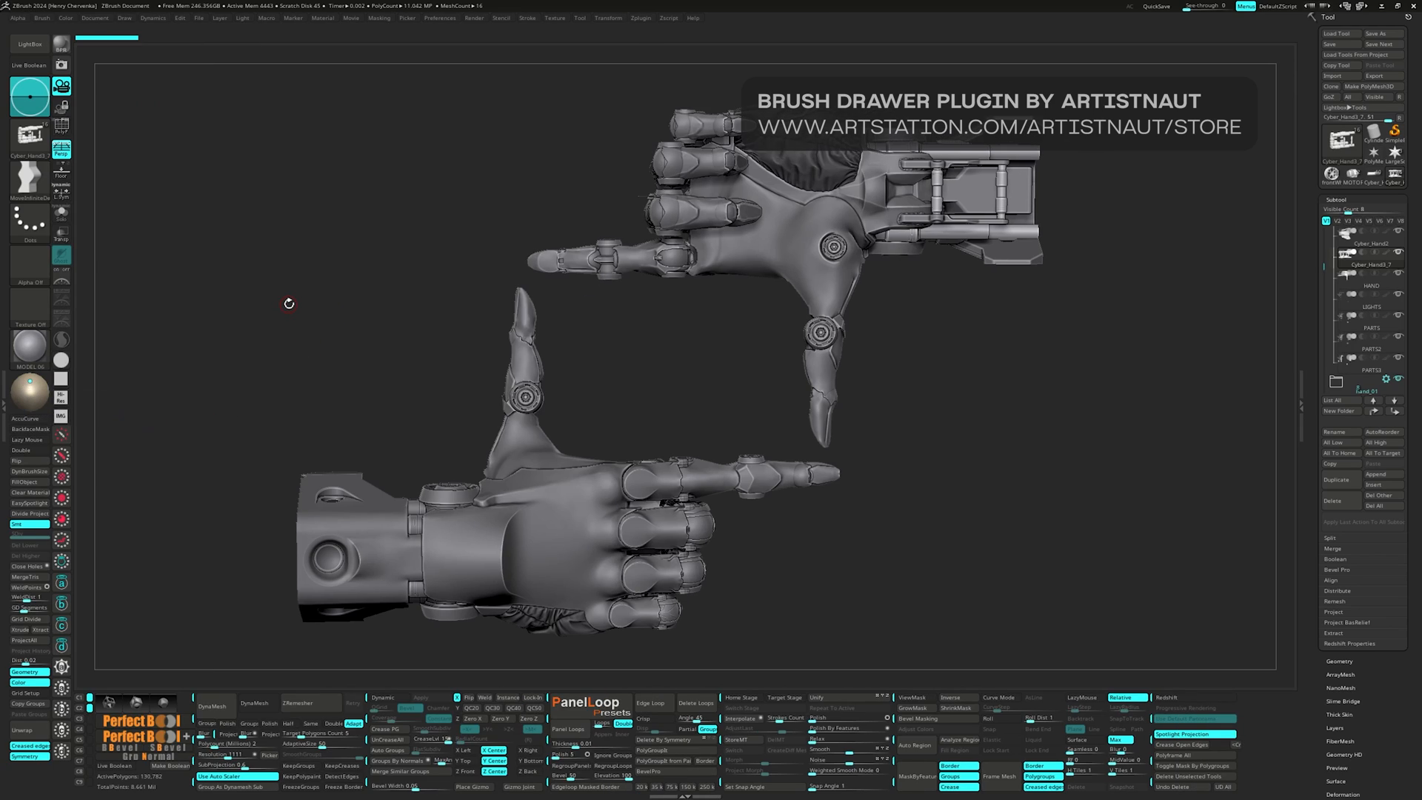
mouse_move(74, 444)
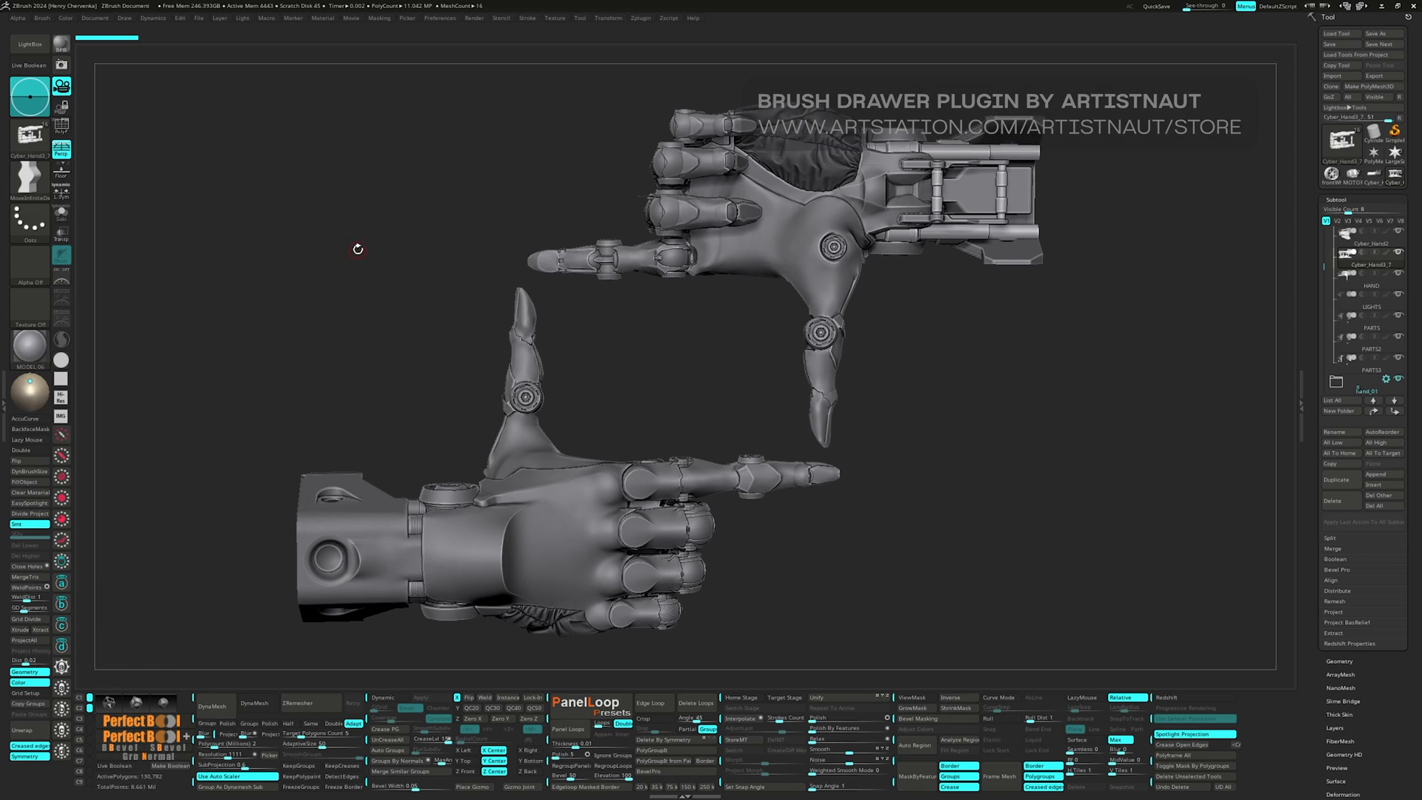
Open the Brush Drawer radial picker over the robotic hands, showing Move as current brush.
click(359, 250)
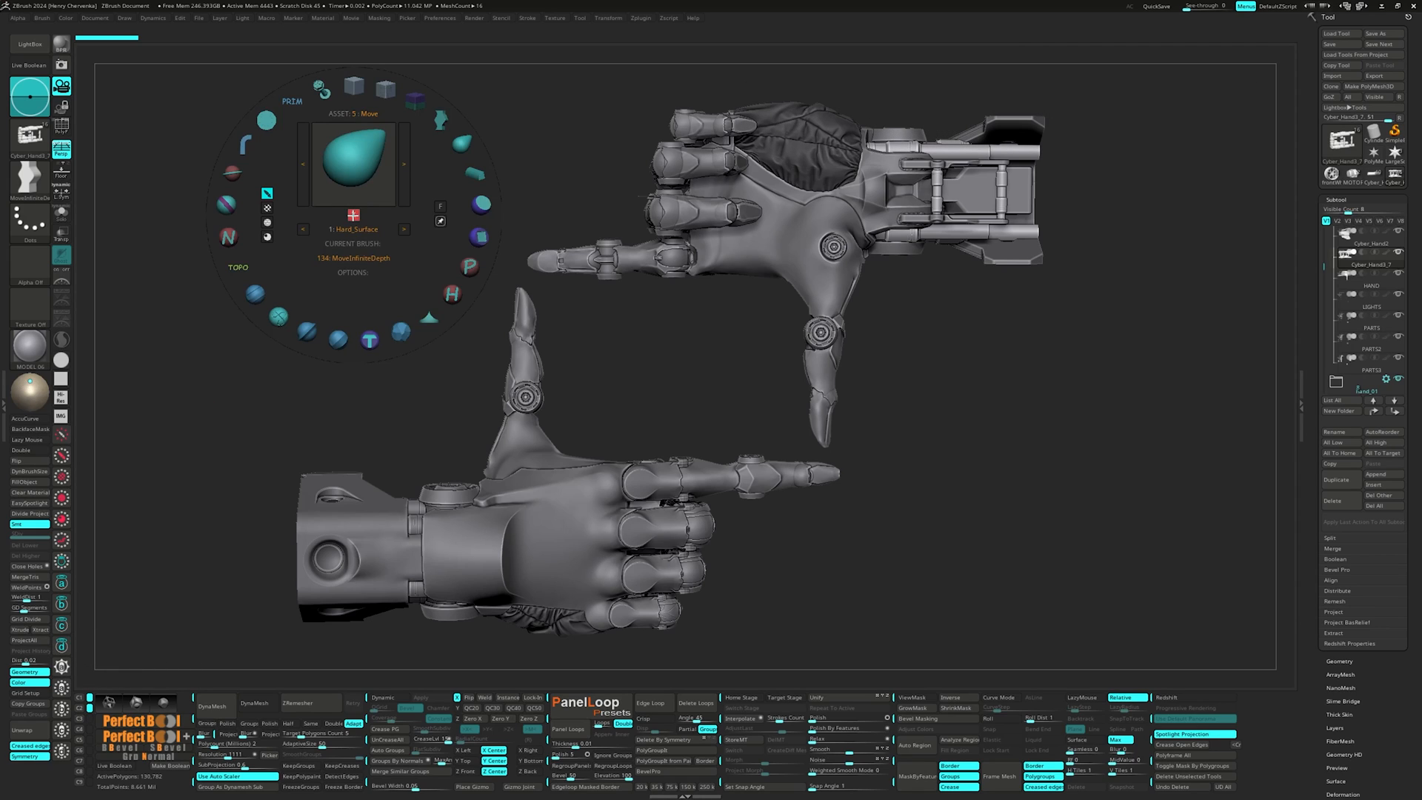